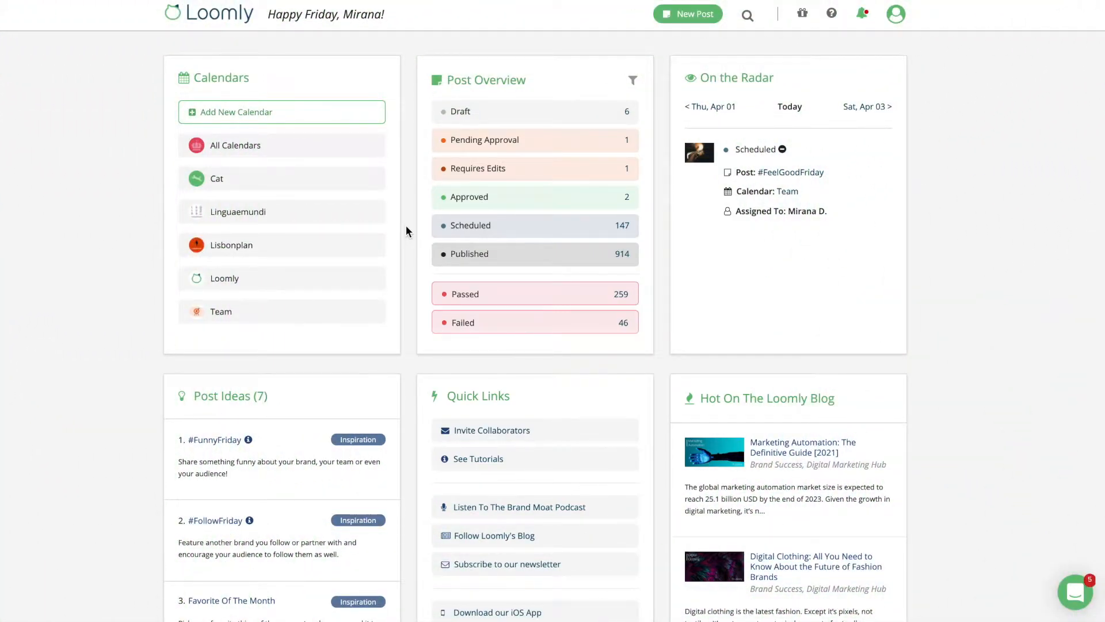
mouse_move(221, 311)
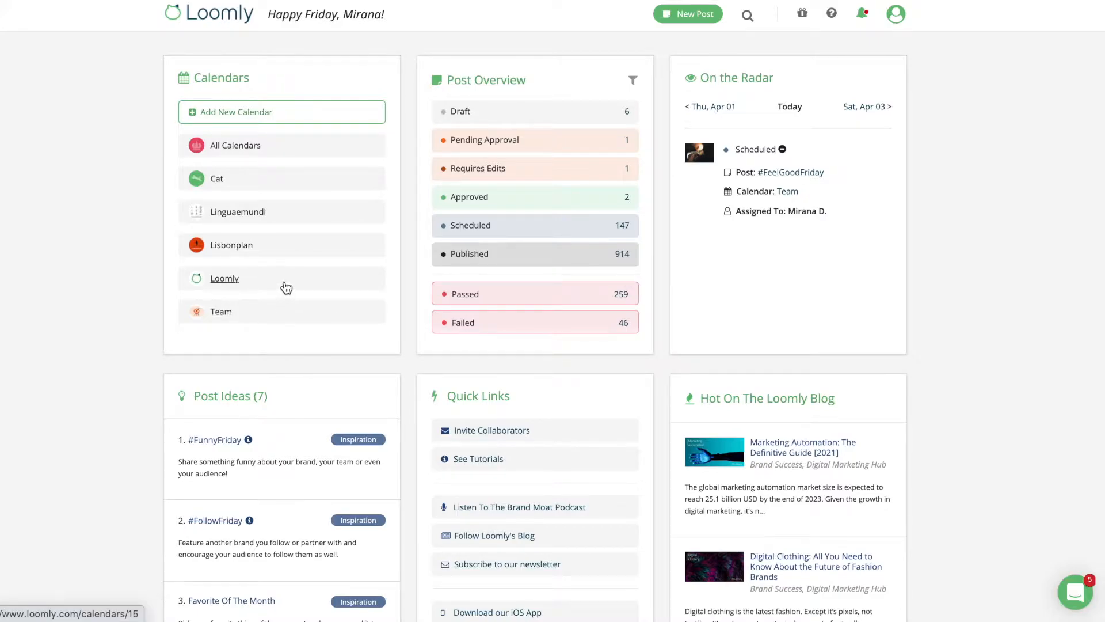
mouse_move(231, 244)
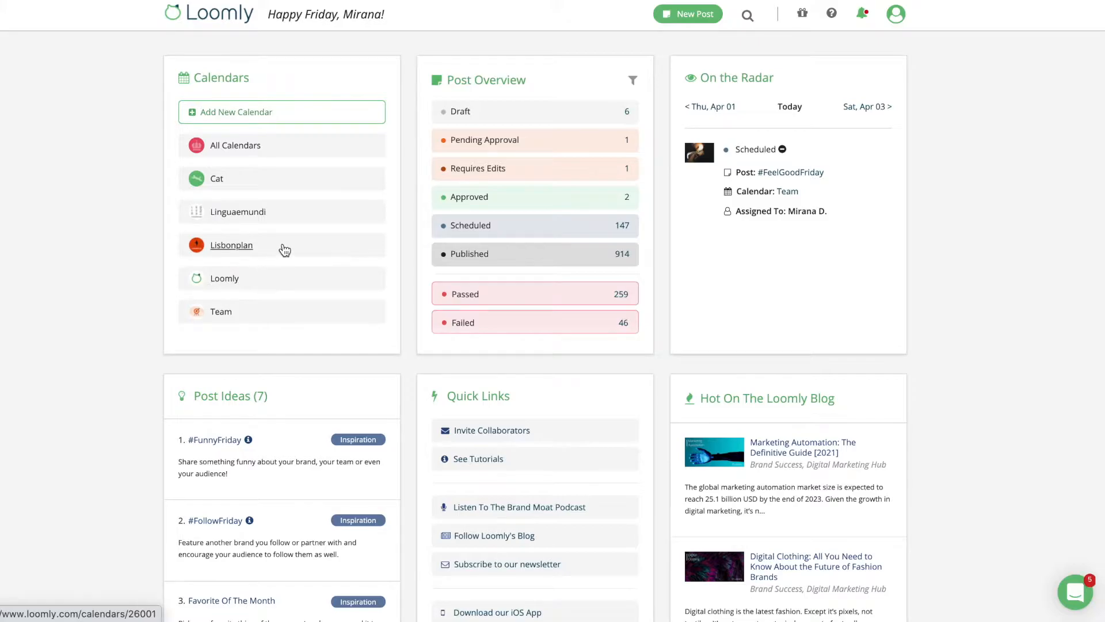
mouse_move(307, 116)
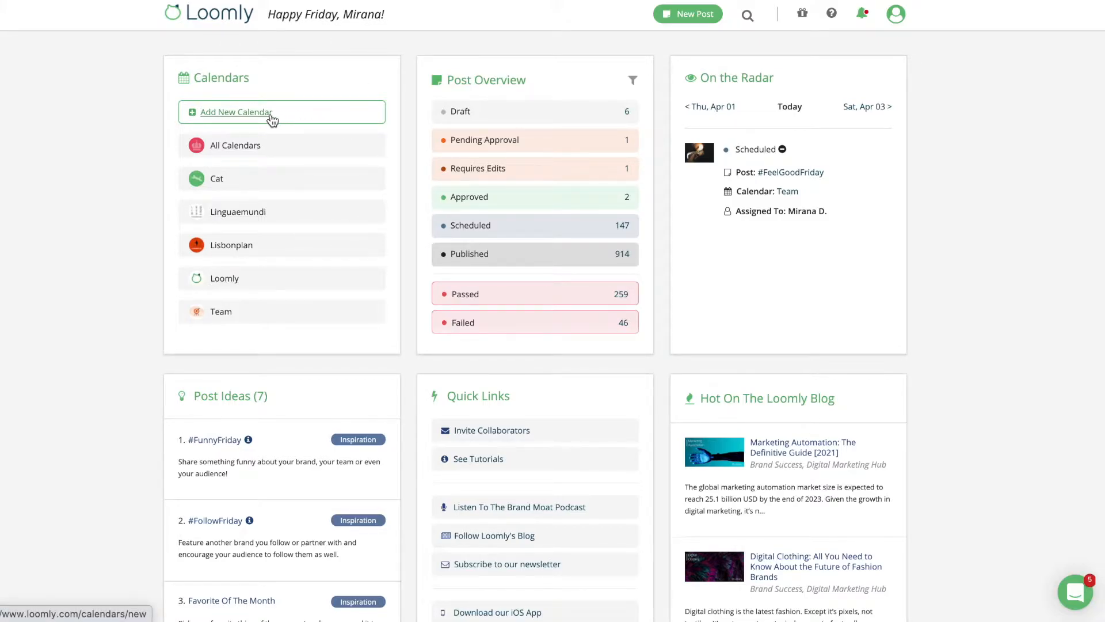
- Create a calendar named 'Loomly — Calendar' with Lisbon time zone and Business & Industrial industry
left_click(236, 112)
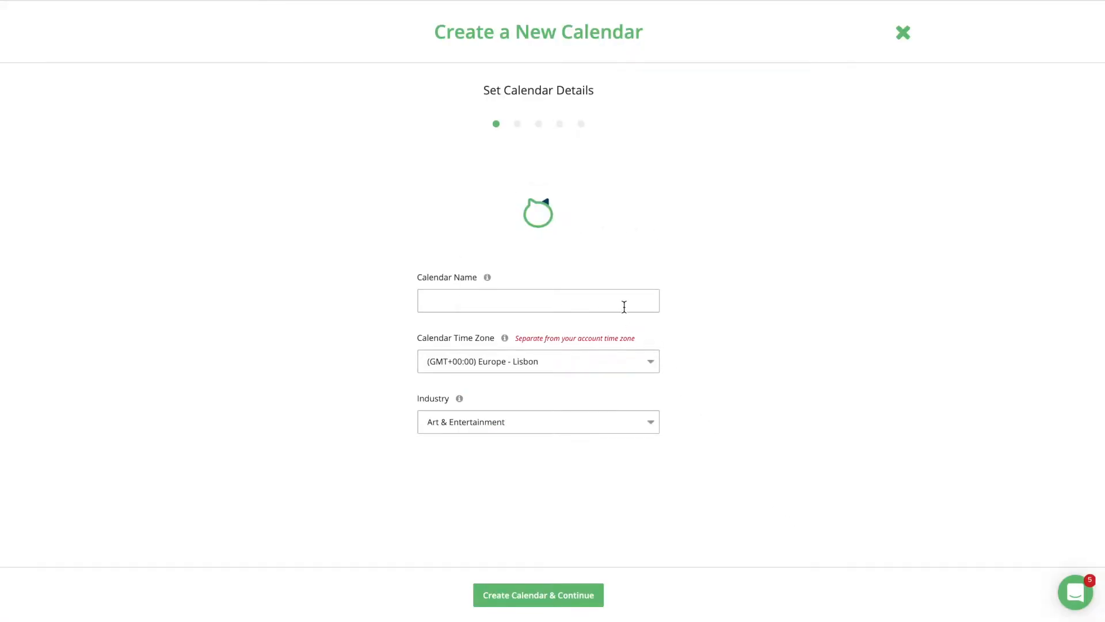
type("Loomly — Calendar")
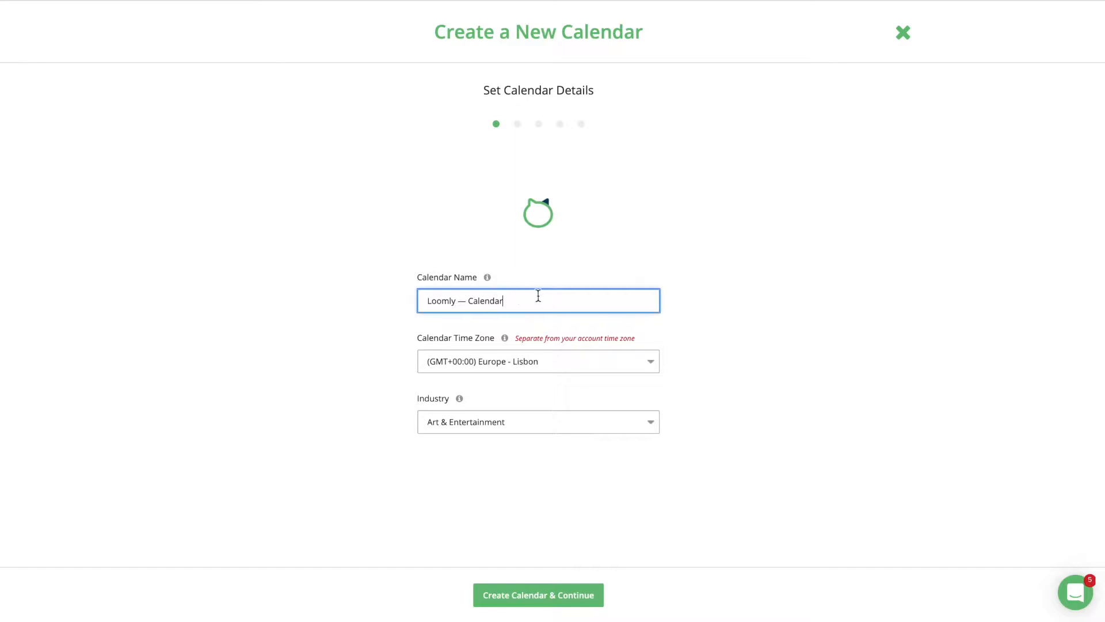
mouse_move(564, 298)
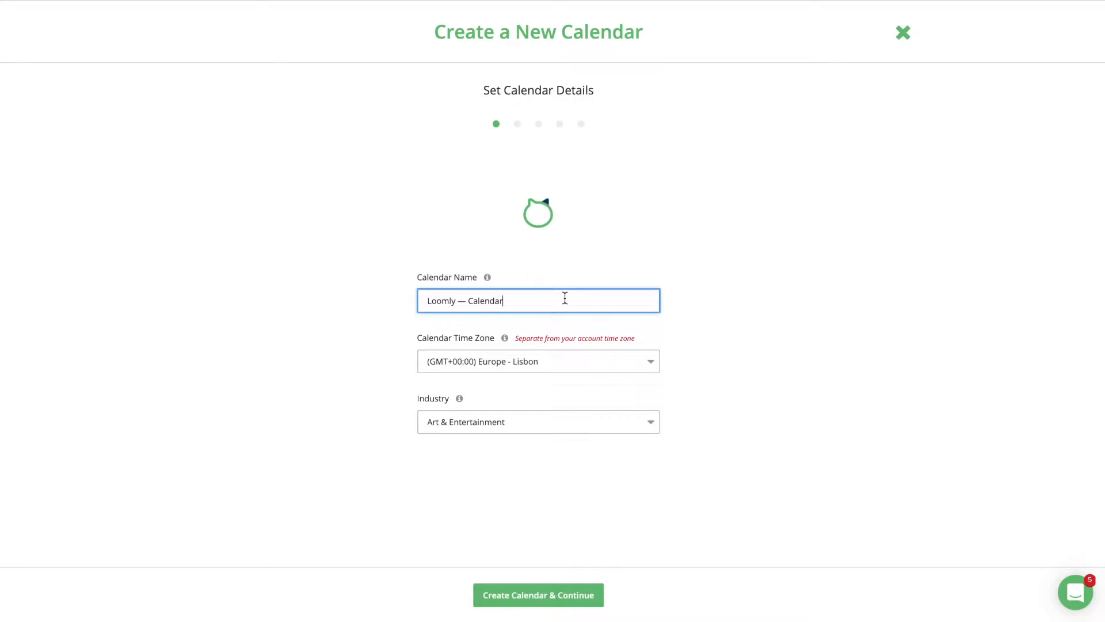
left_click(538, 361)
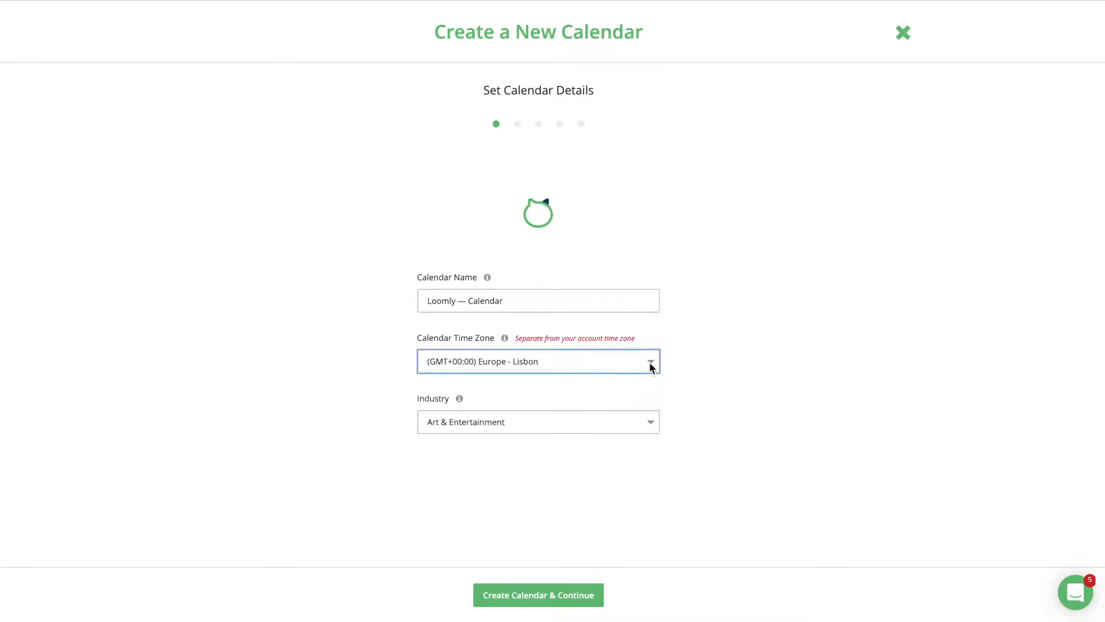
left_click(538, 361)
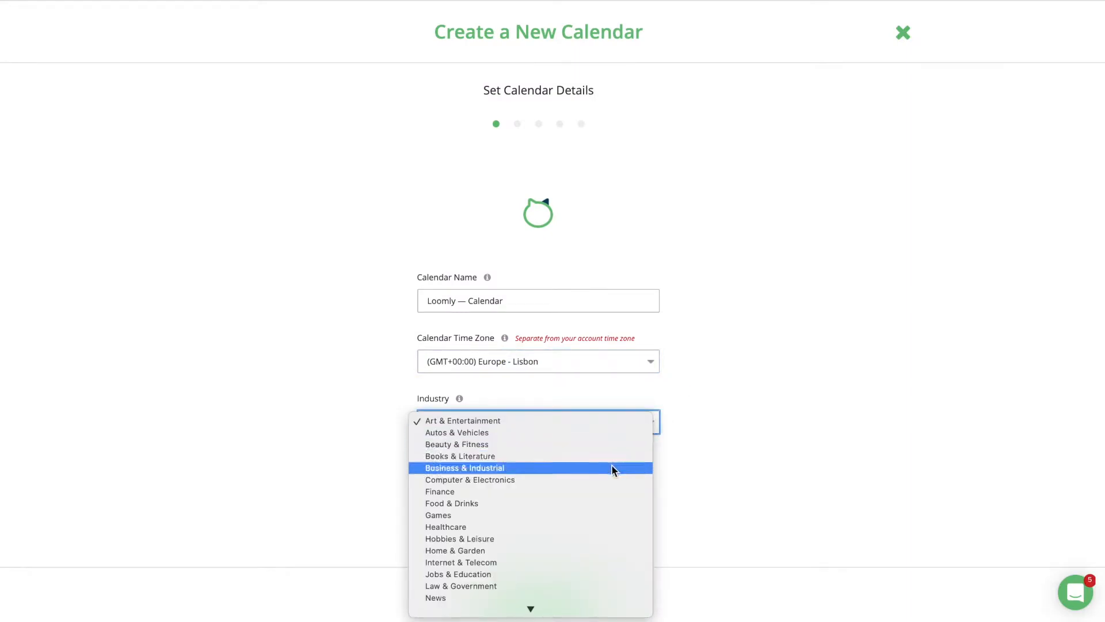
left_click(464, 468)
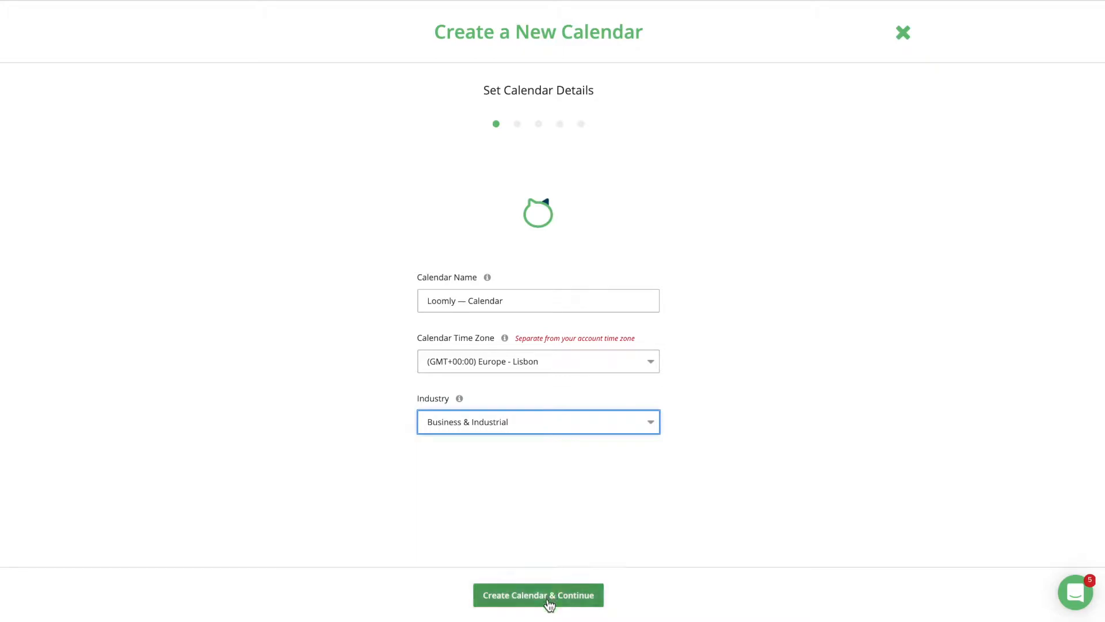
left_click(538, 594)
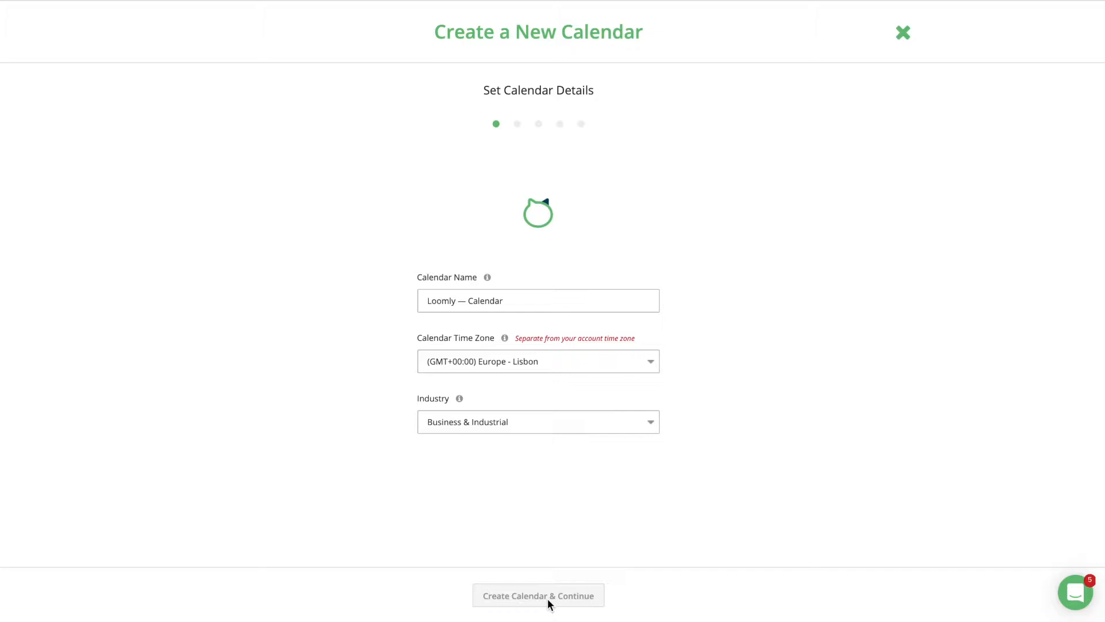
- Connect Facebook for Posts and Instagram, and activate a Custom Channel for the calendar
left_click(538, 594)
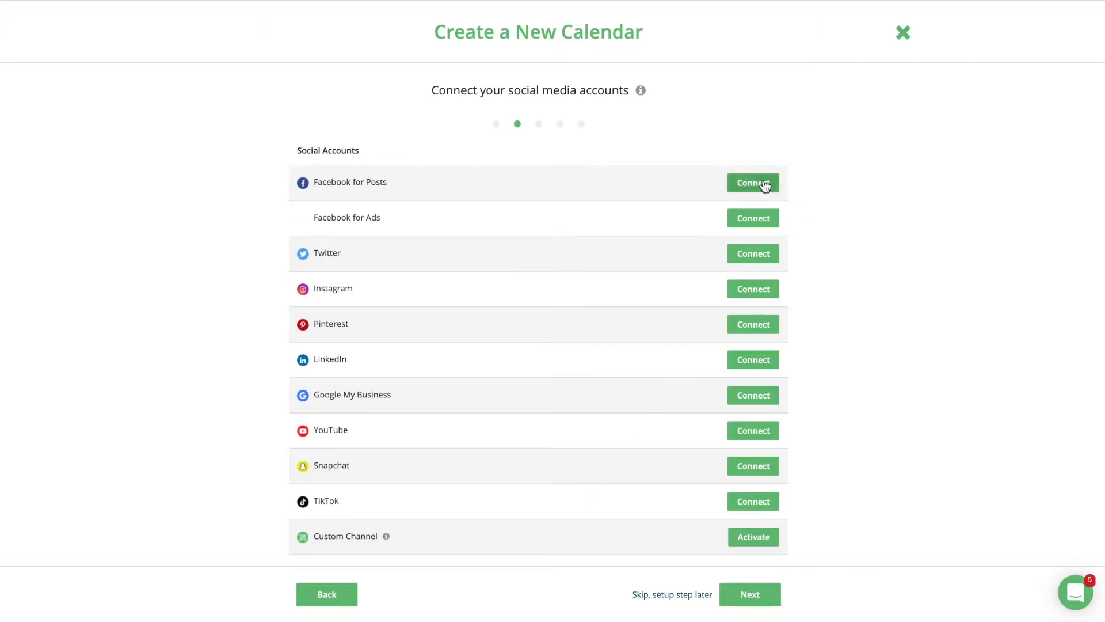
left_click(753, 182)
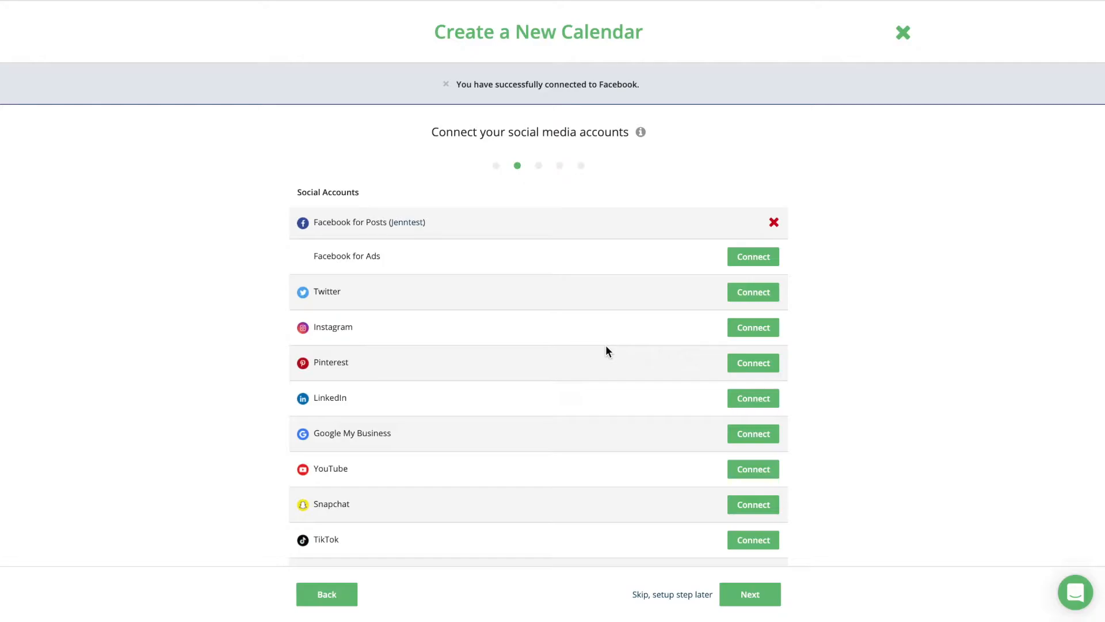
left_click(752, 327)
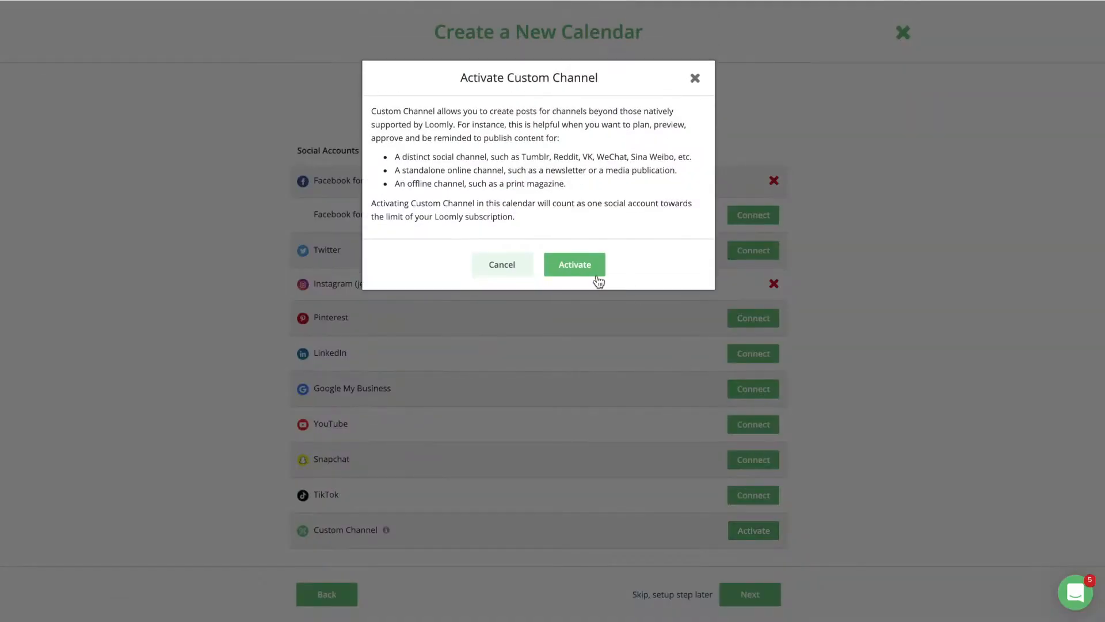
left_click(574, 264)
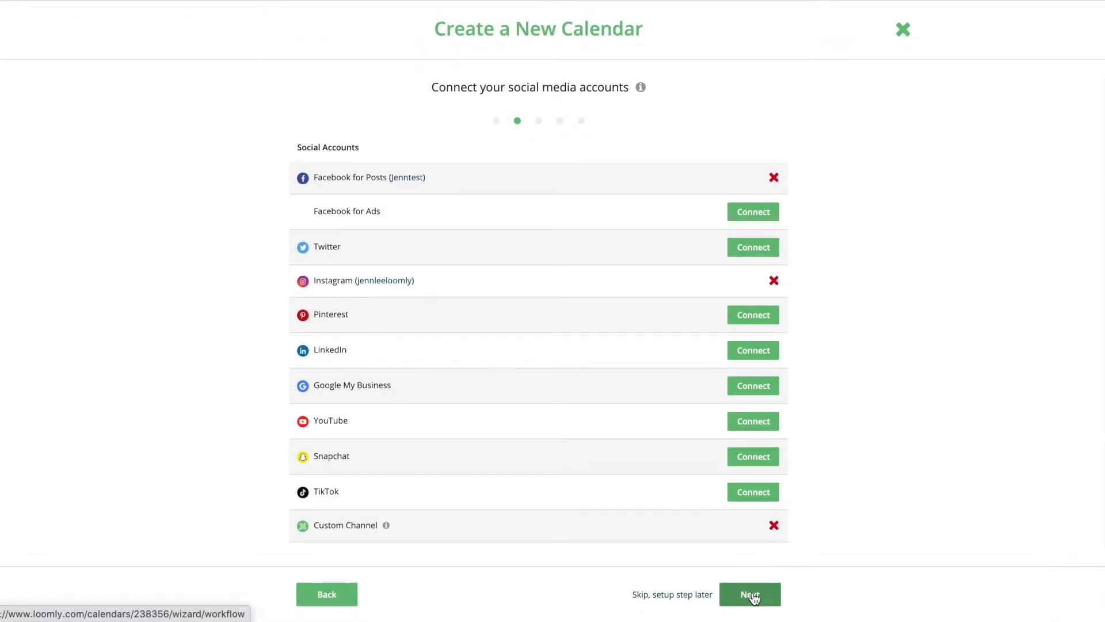
- Try Lite Workflow, then settle on Zero Workflow with no approval steps
left_click(749, 594)
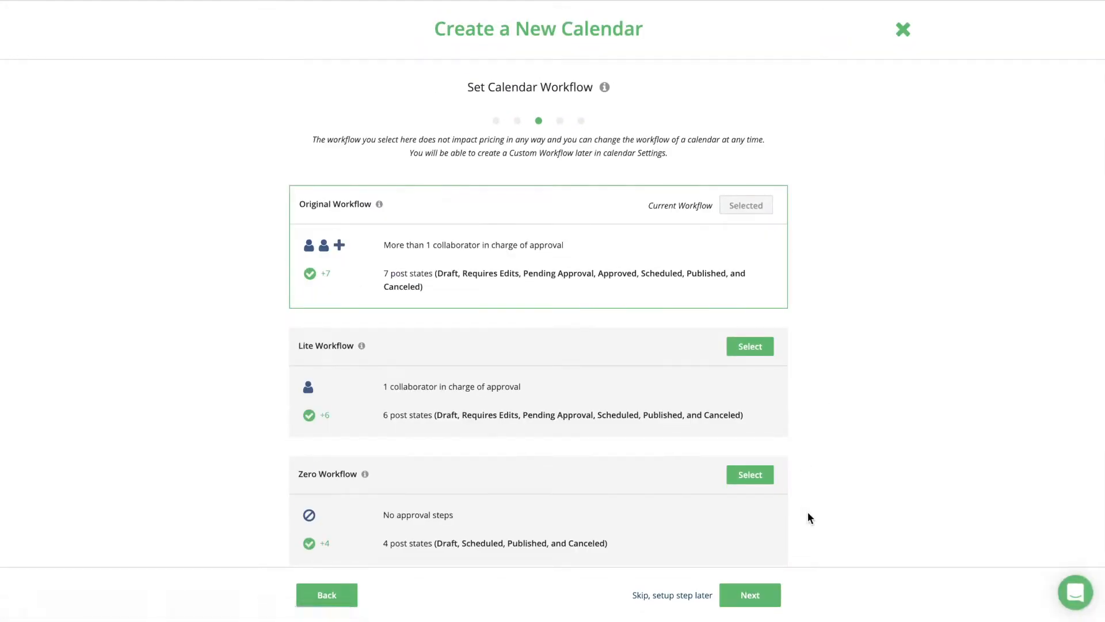
scroll("down", 3)
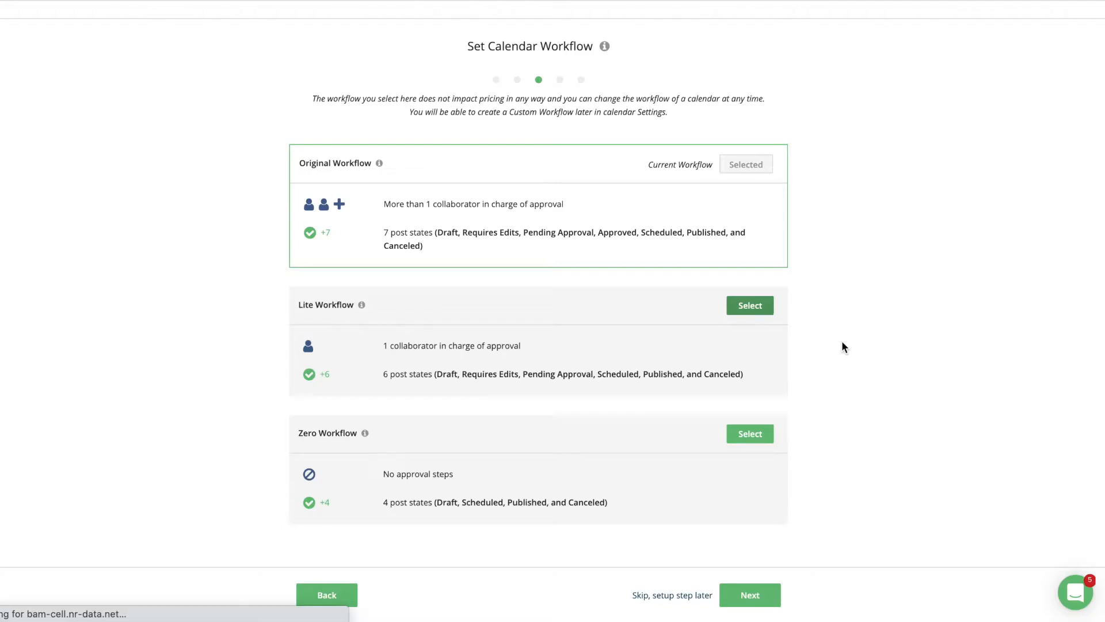
left_click(749, 305)
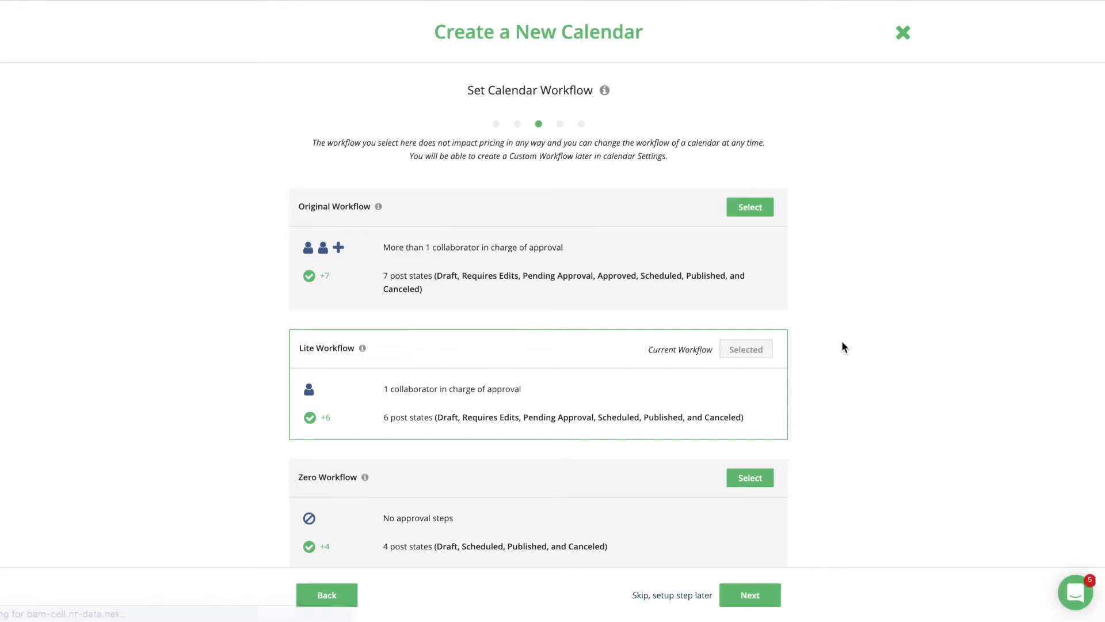
scroll("down", 3)
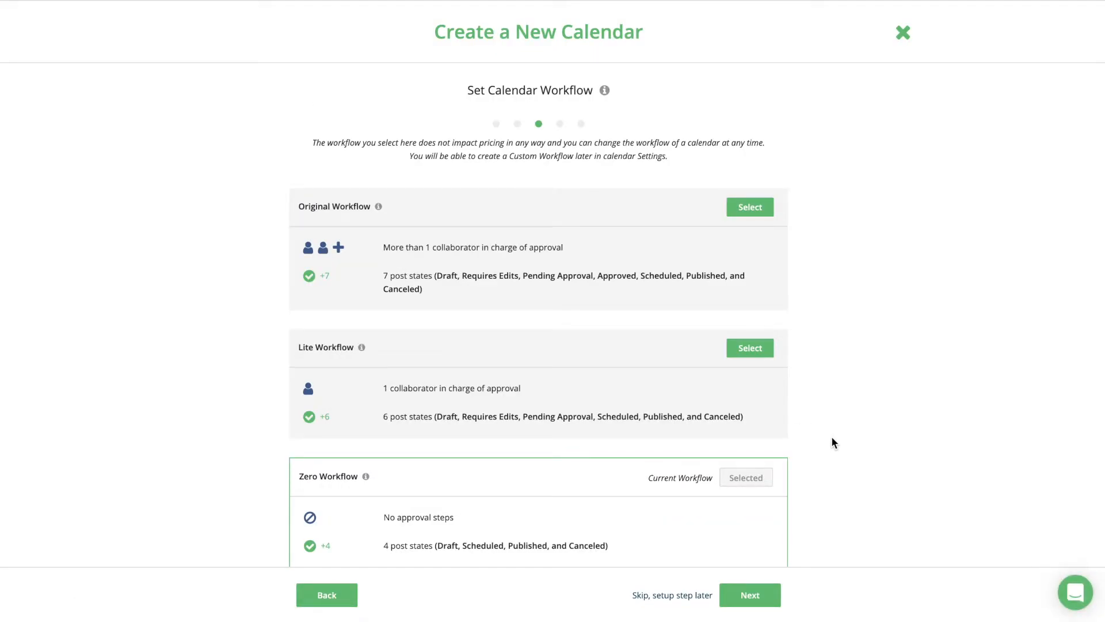
scroll("down", 3)
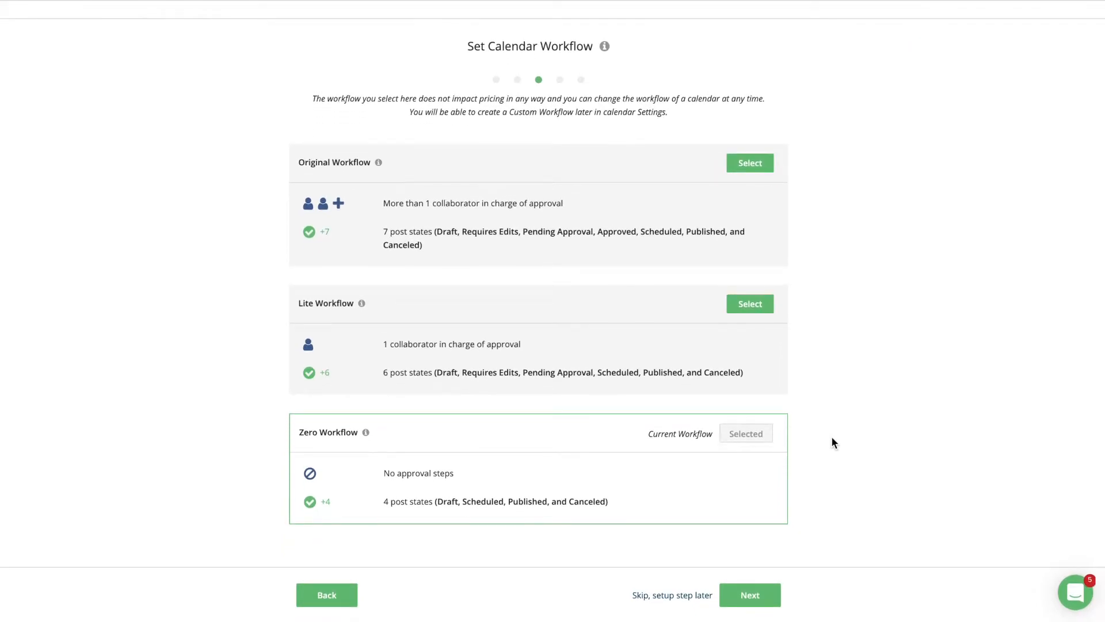
mouse_move(767, 555)
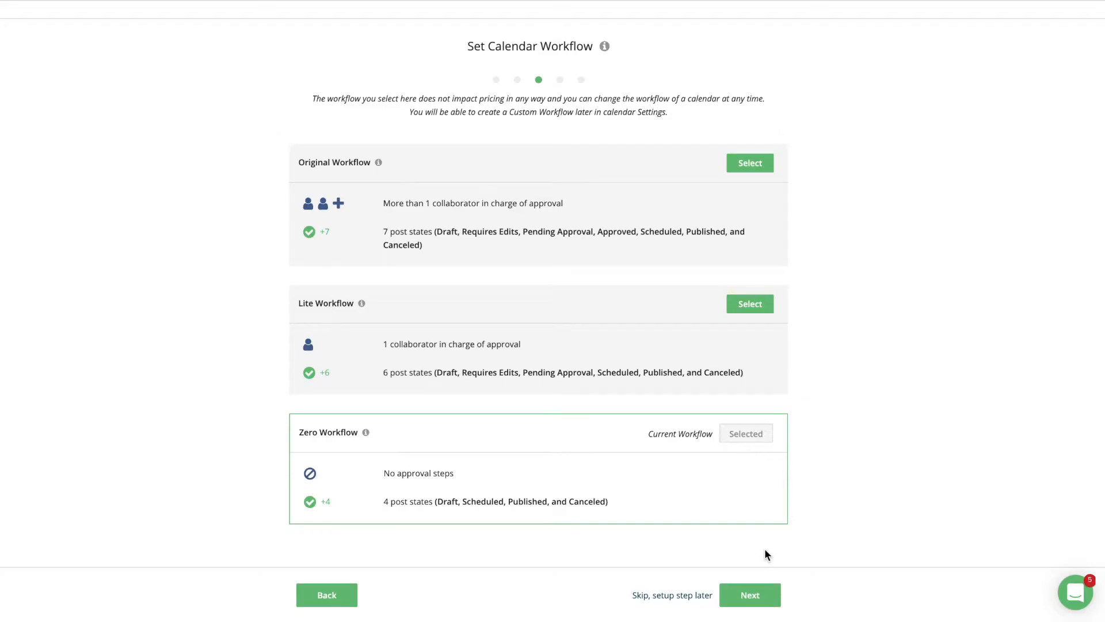
mouse_move(750, 594)
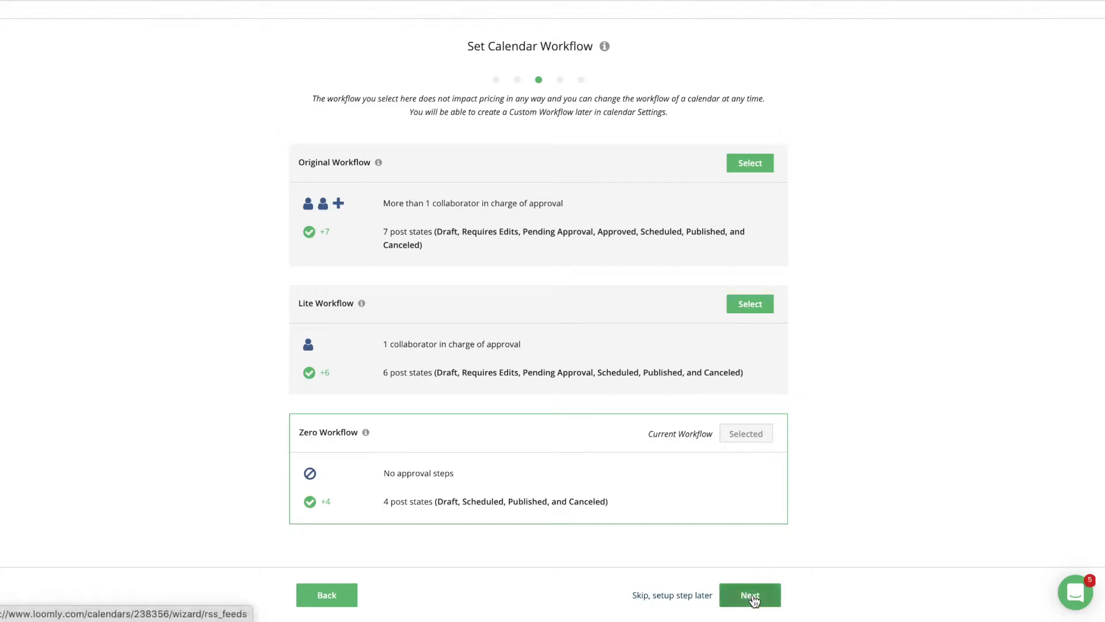
- Save Twitter trends for Paris, France, and add the blog.loomly.com feed as RSS Post Ideas
left_click(749, 594)
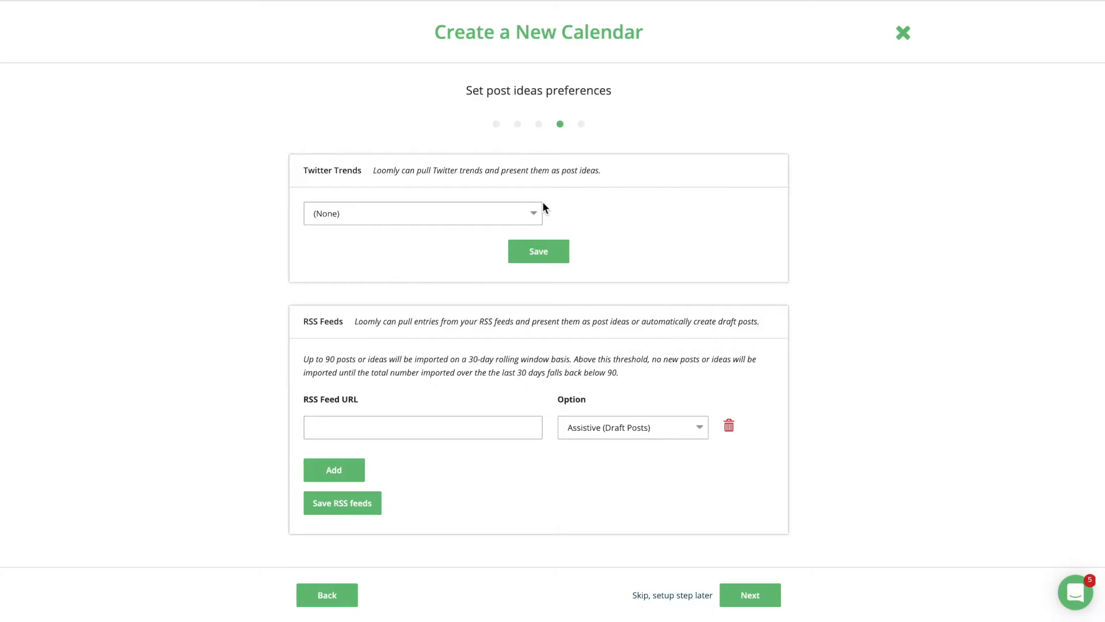
left_click(421, 213)
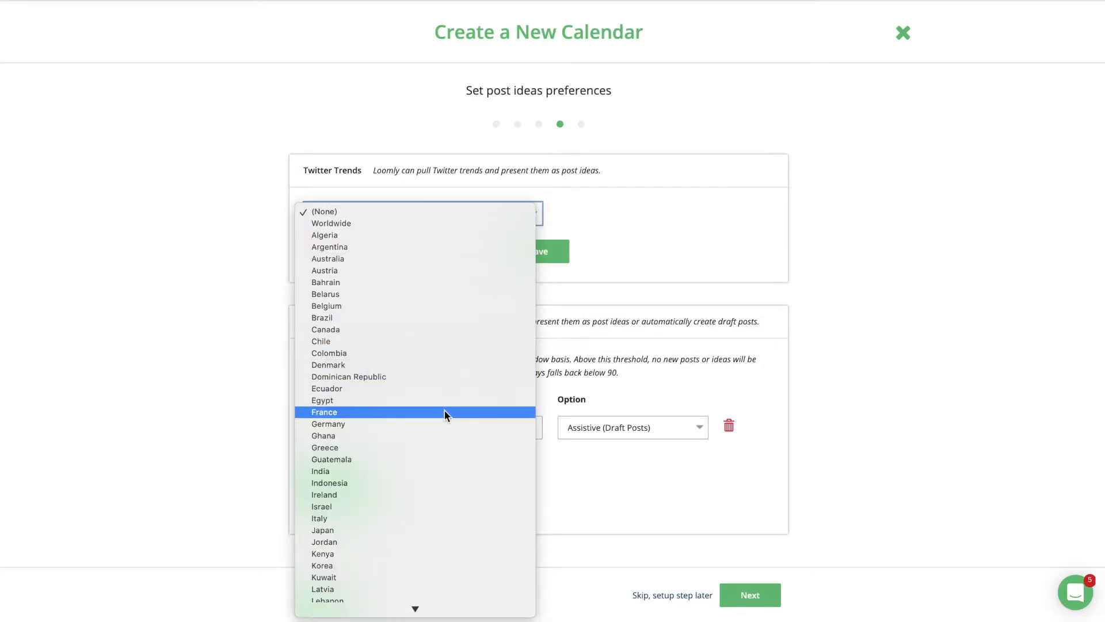
left_click(324, 411)
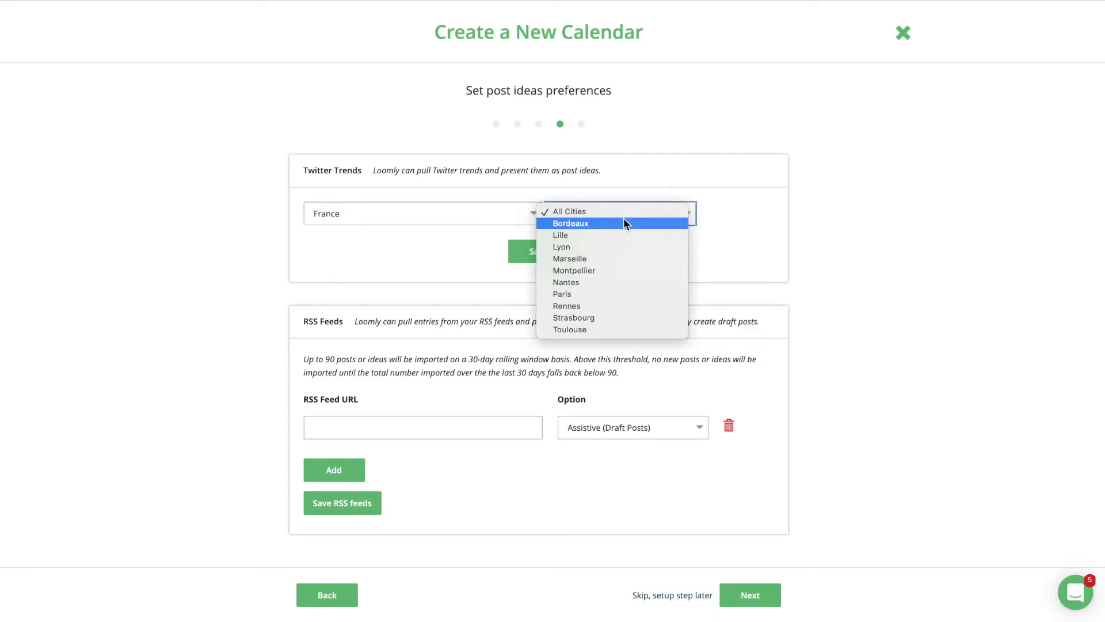
left_click(562, 294)
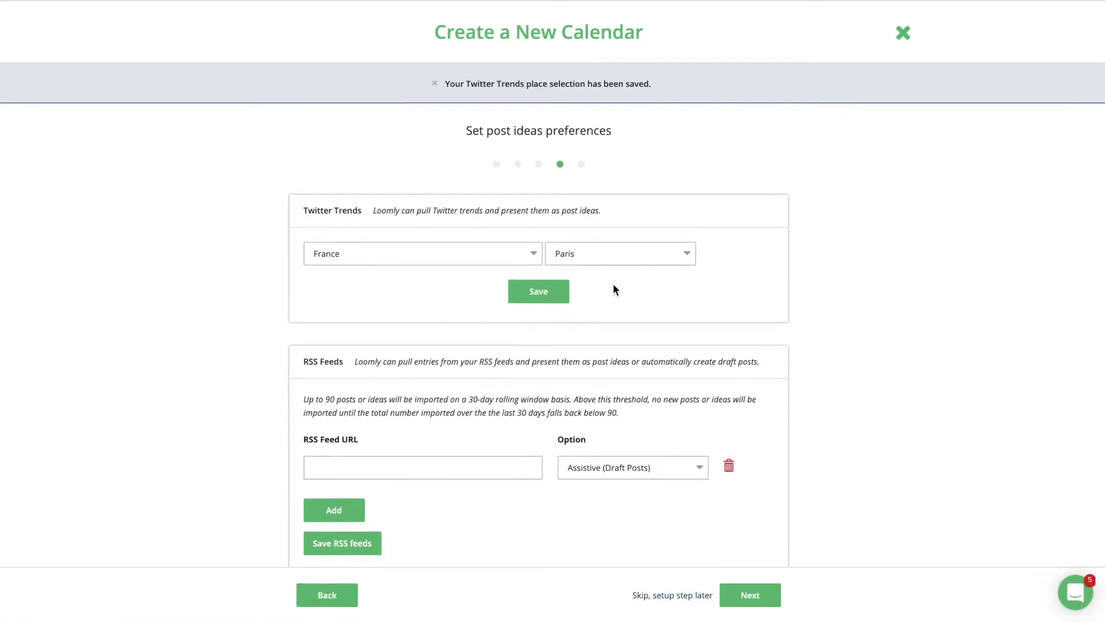
left_click(422, 427)
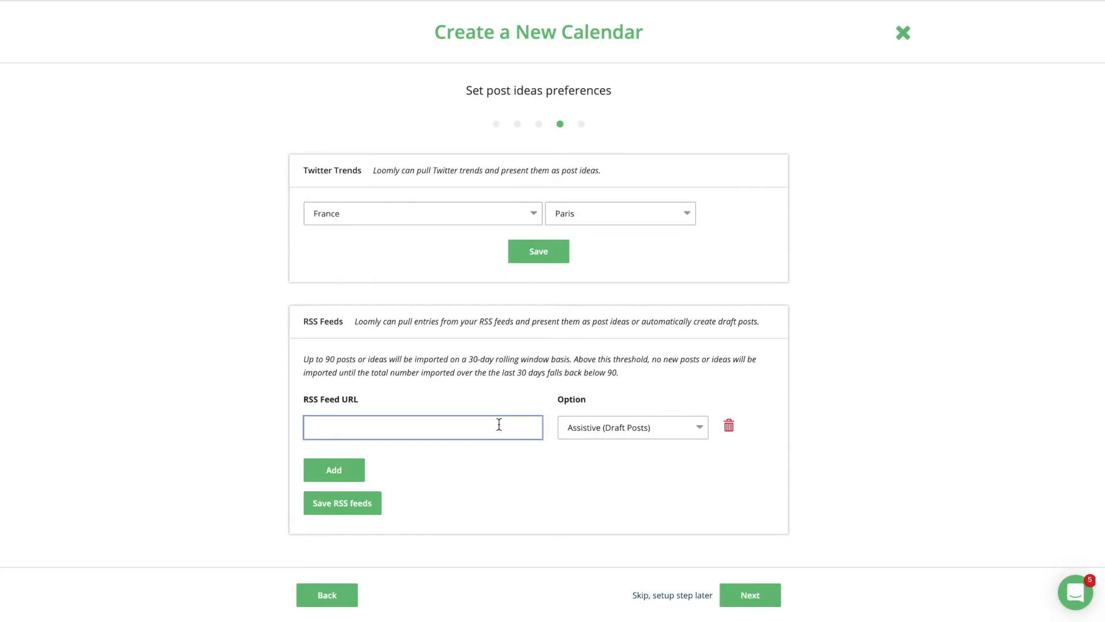
left_click(632, 427)
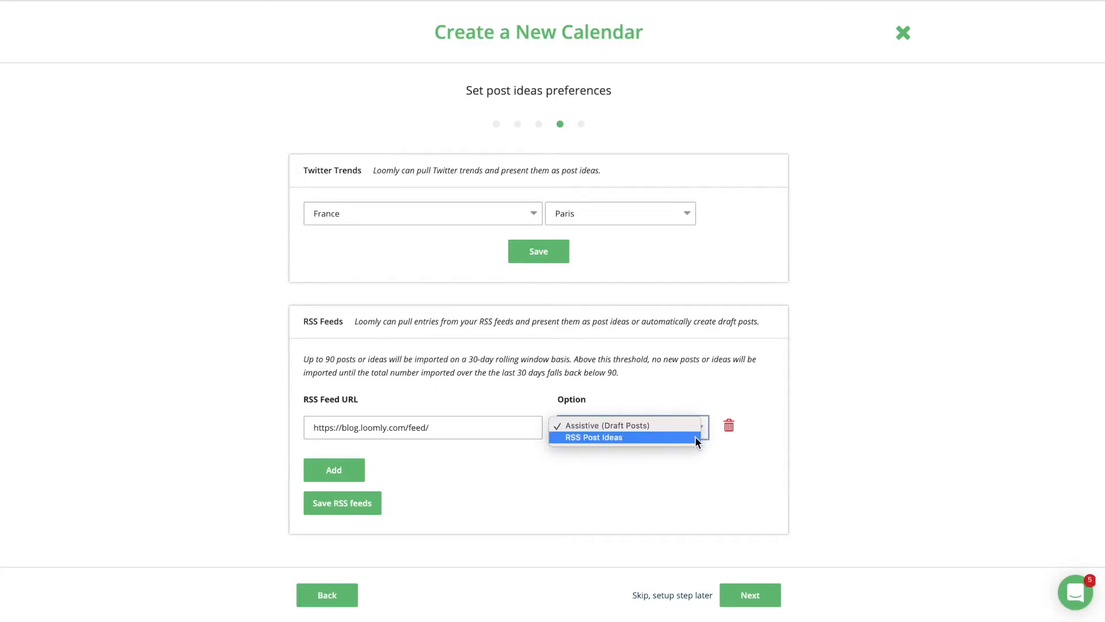
left_click(593, 437)
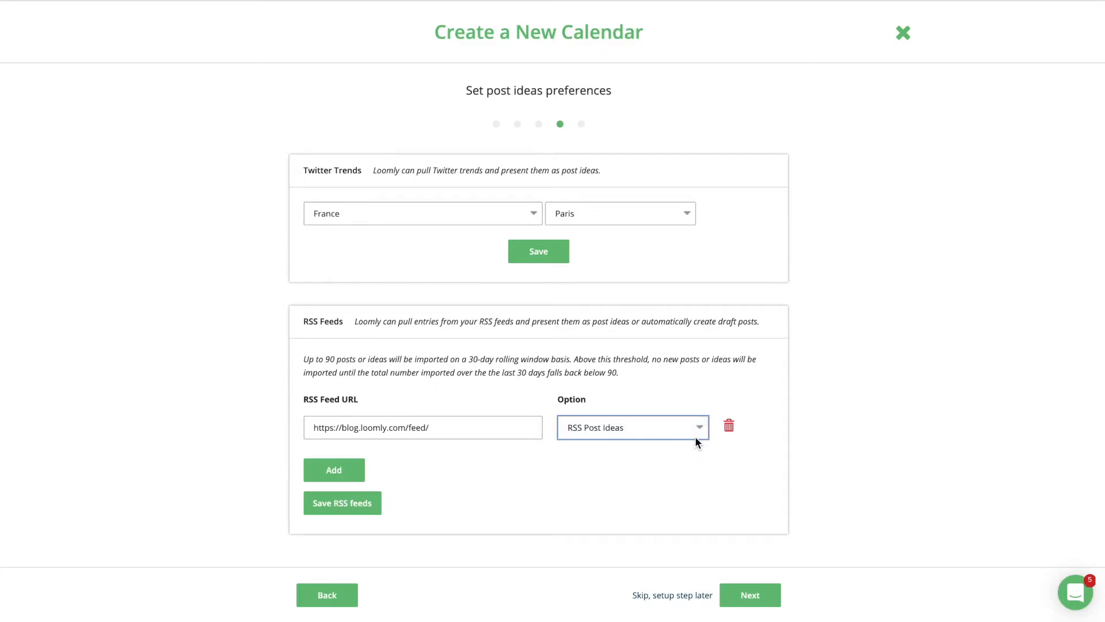
mouse_move(698, 479)
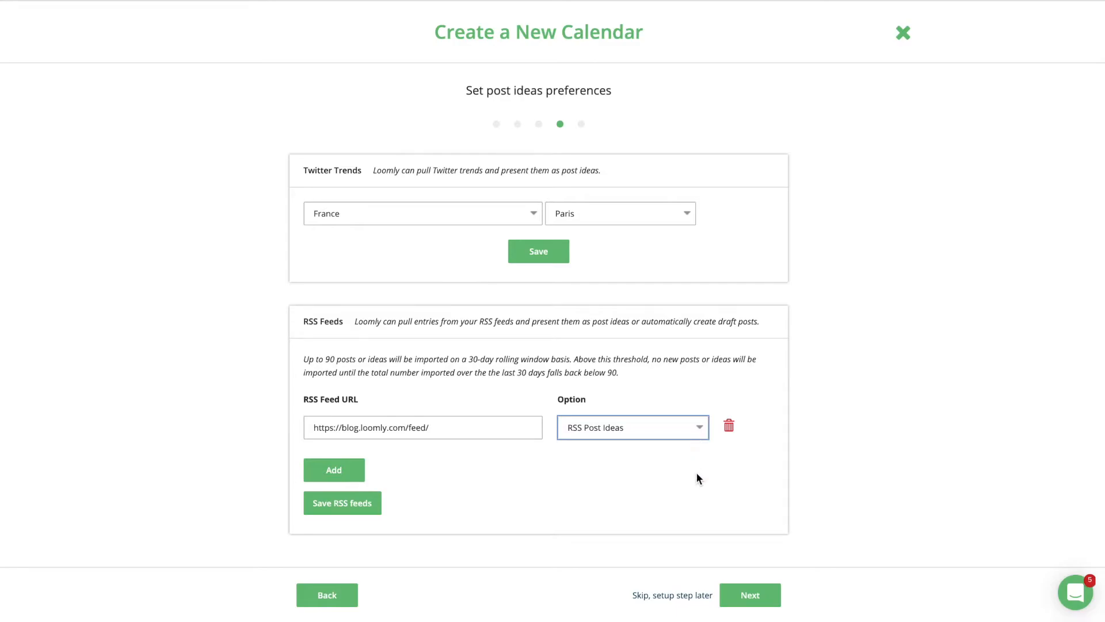
left_click(749, 594)
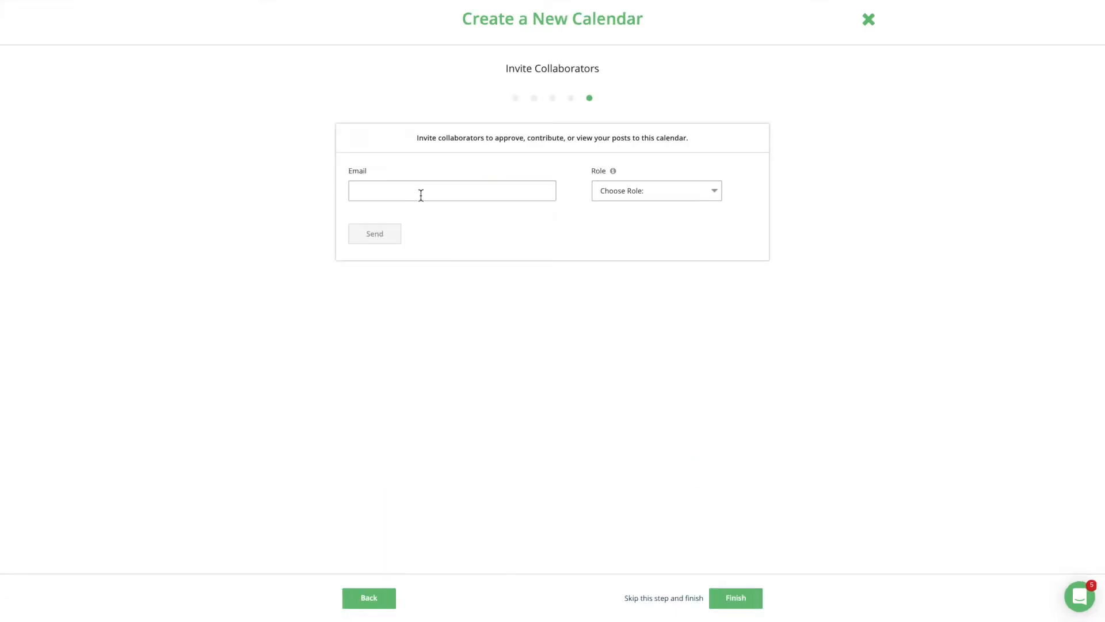
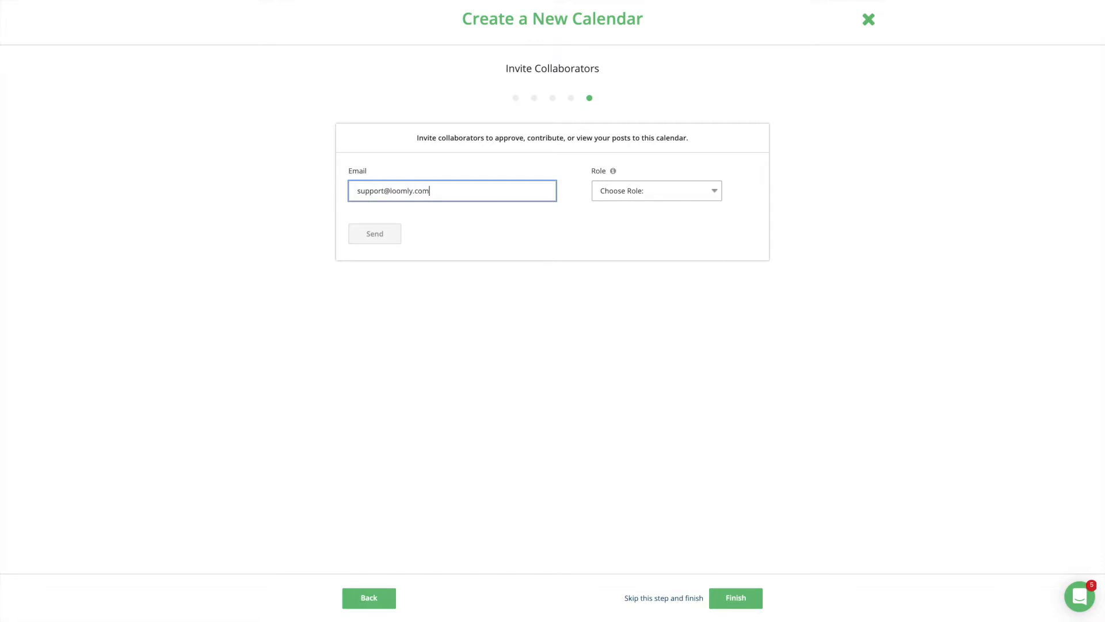
left_click(655, 191)
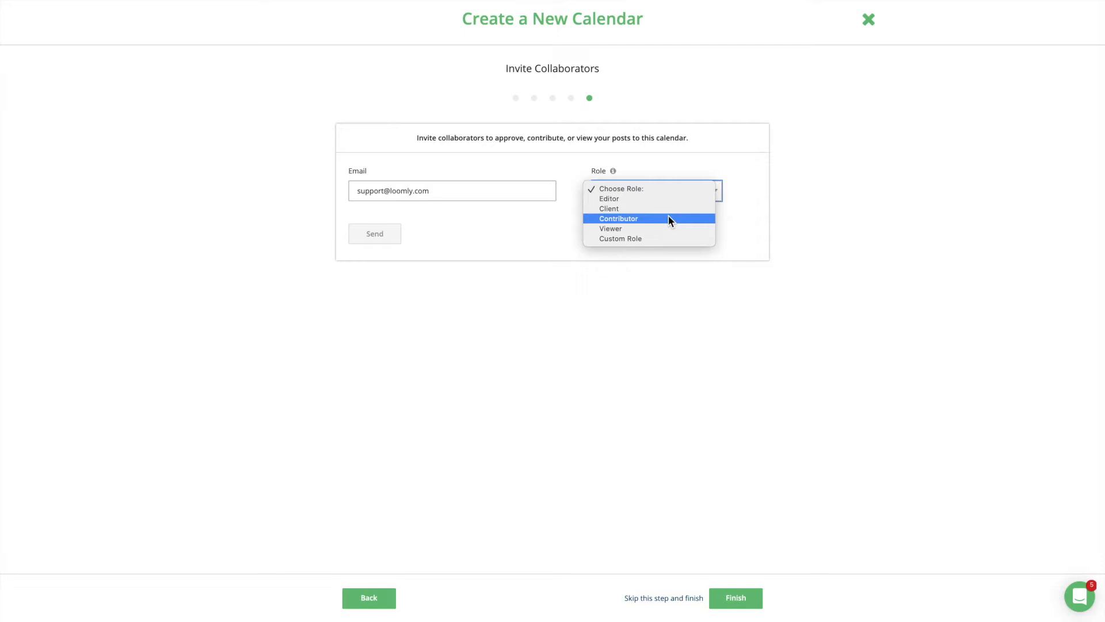
left_click(618, 218)
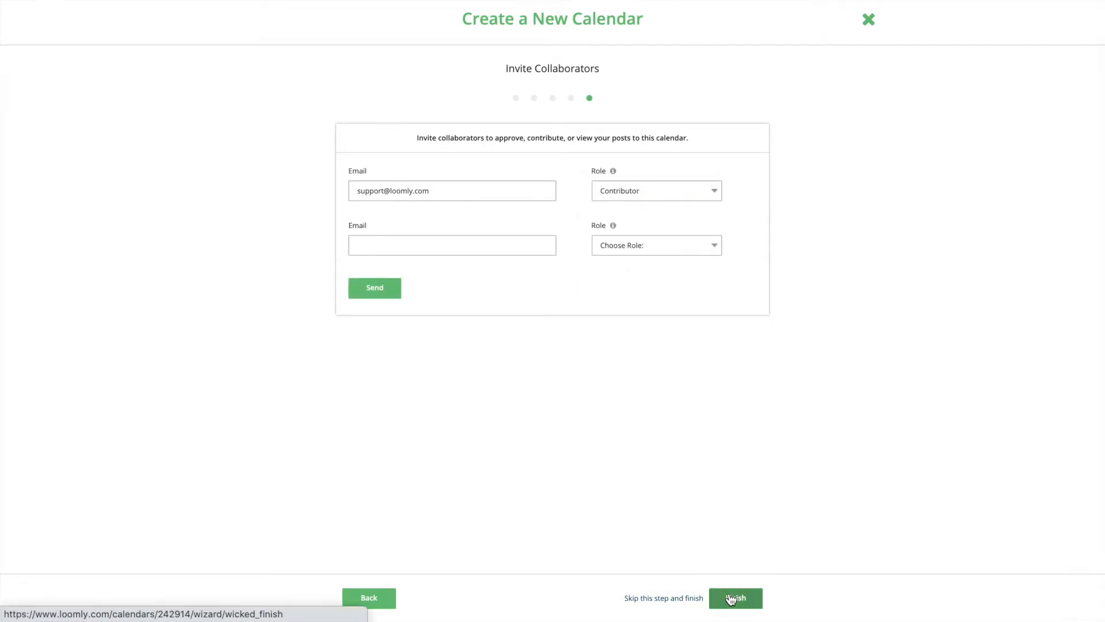
- Finish the setup wizard to land on the empty April 2021 calendar
left_click(735, 598)
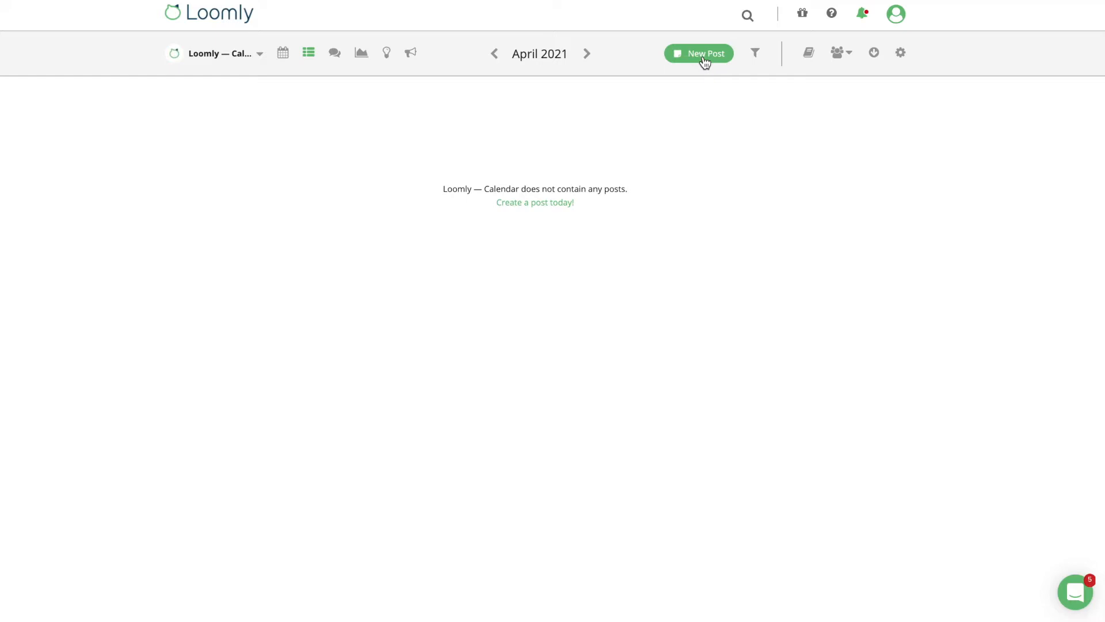
mouse_move(710, 63)
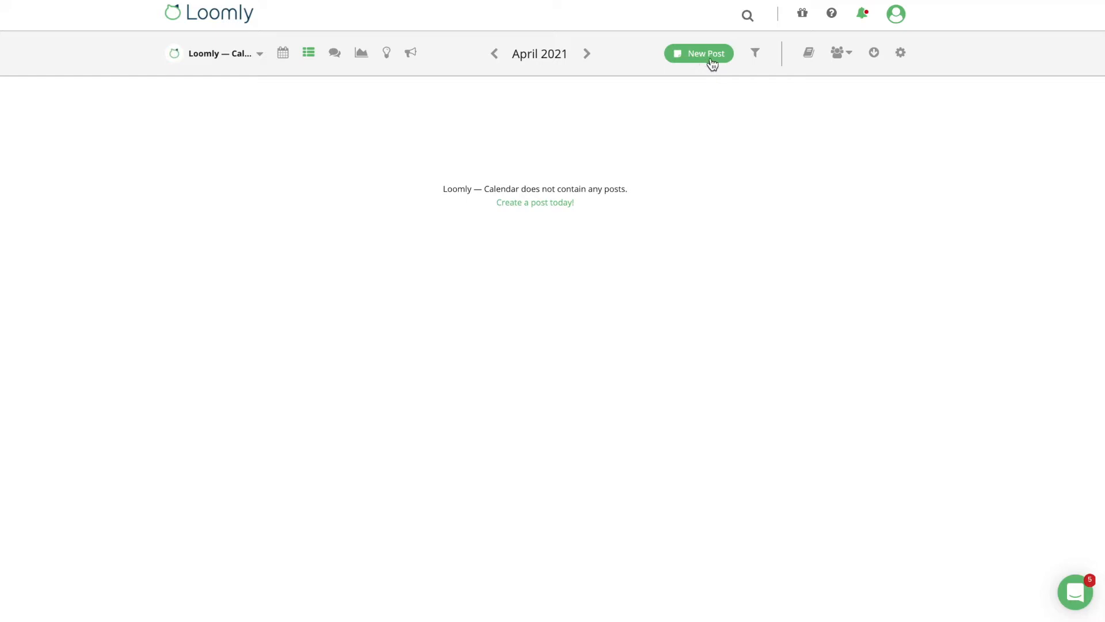
mouse_move(910, 69)
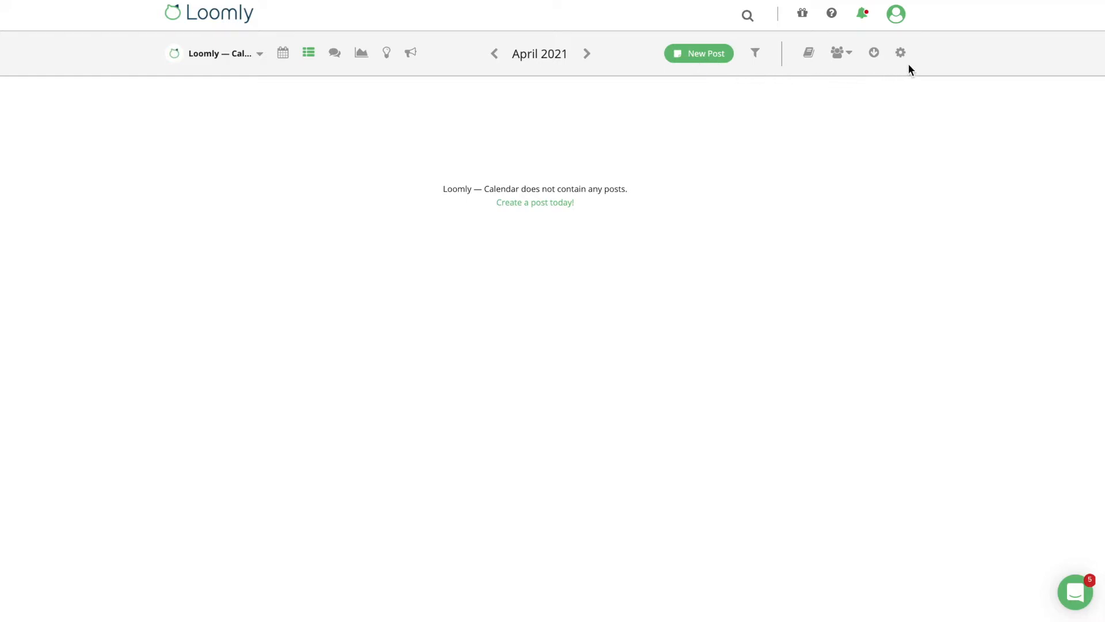
mouse_move(900, 52)
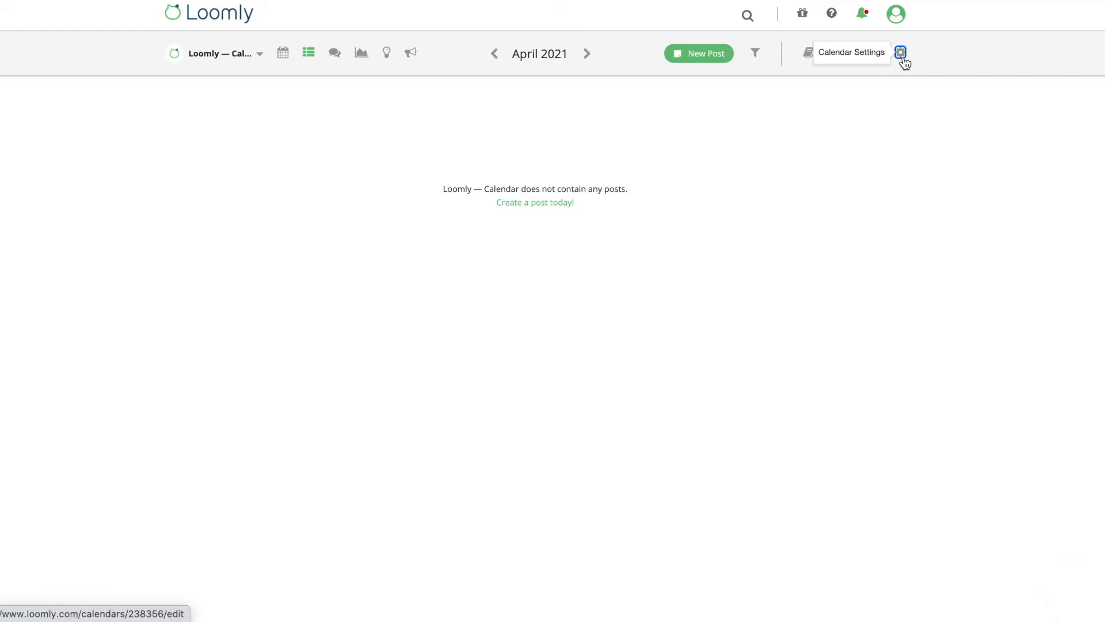
- Set the calendar's default view to Calendar and keep list post order ascending
left_click(900, 53)
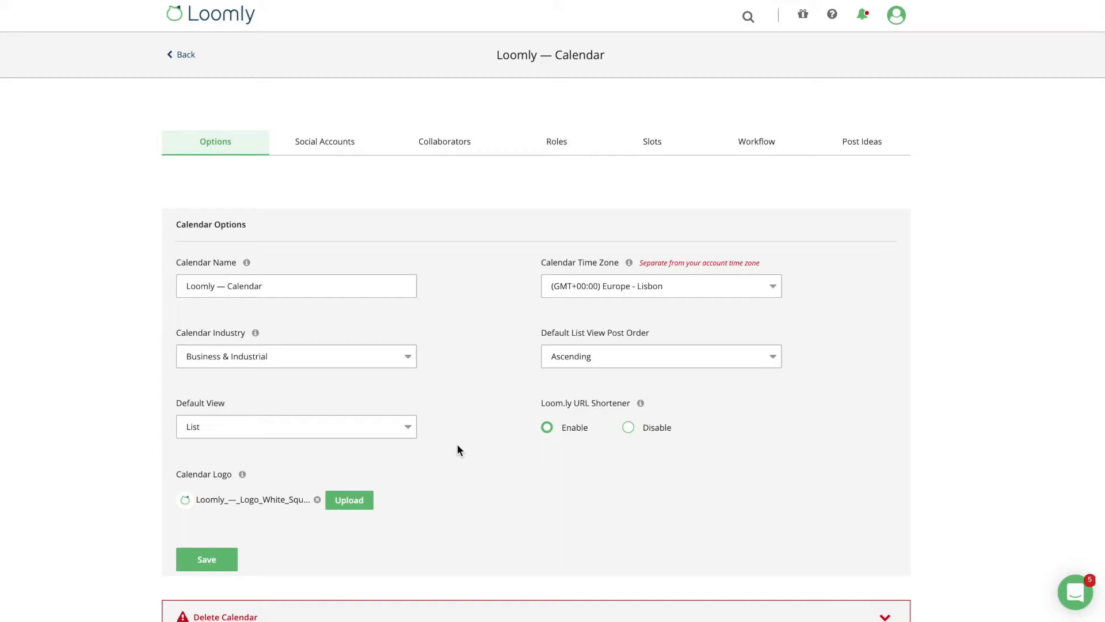
left_click(295, 426)
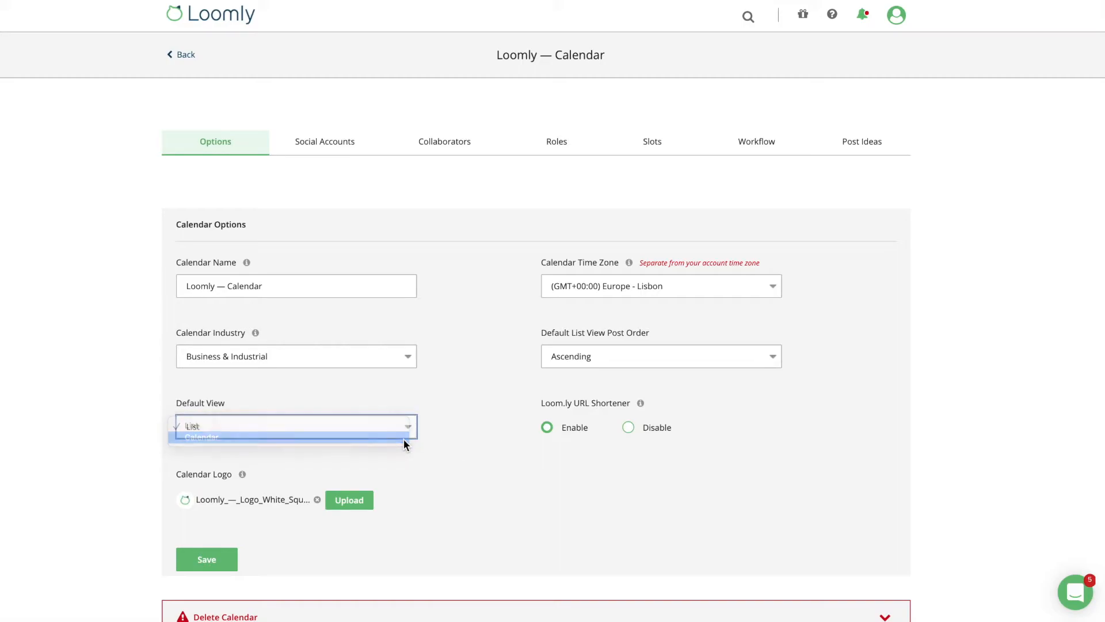
left_click(201, 436)
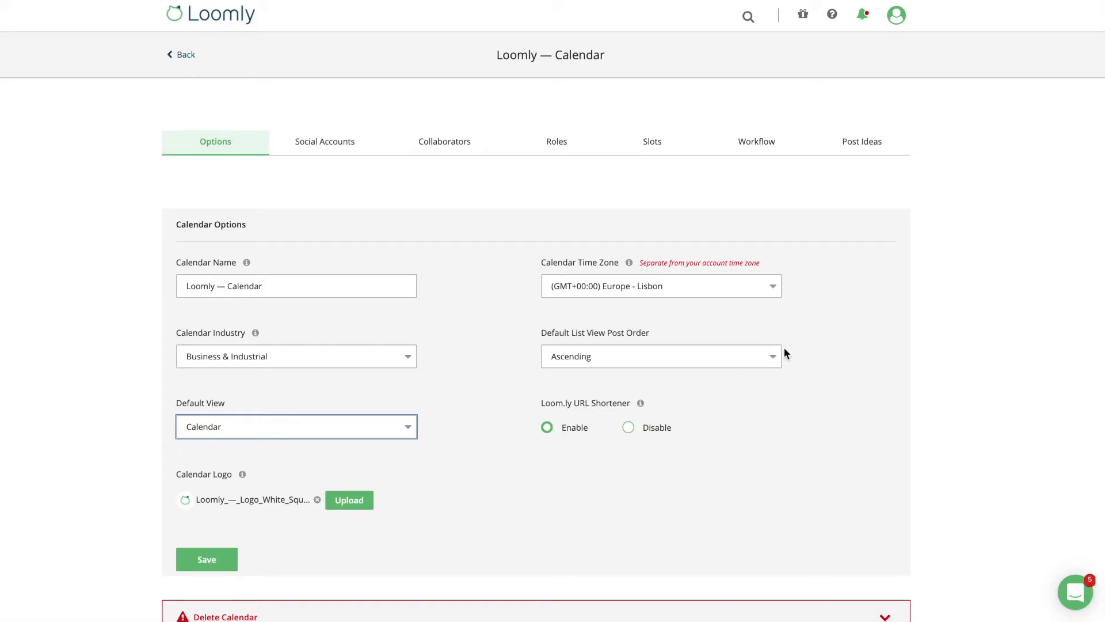
left_click(661, 356)
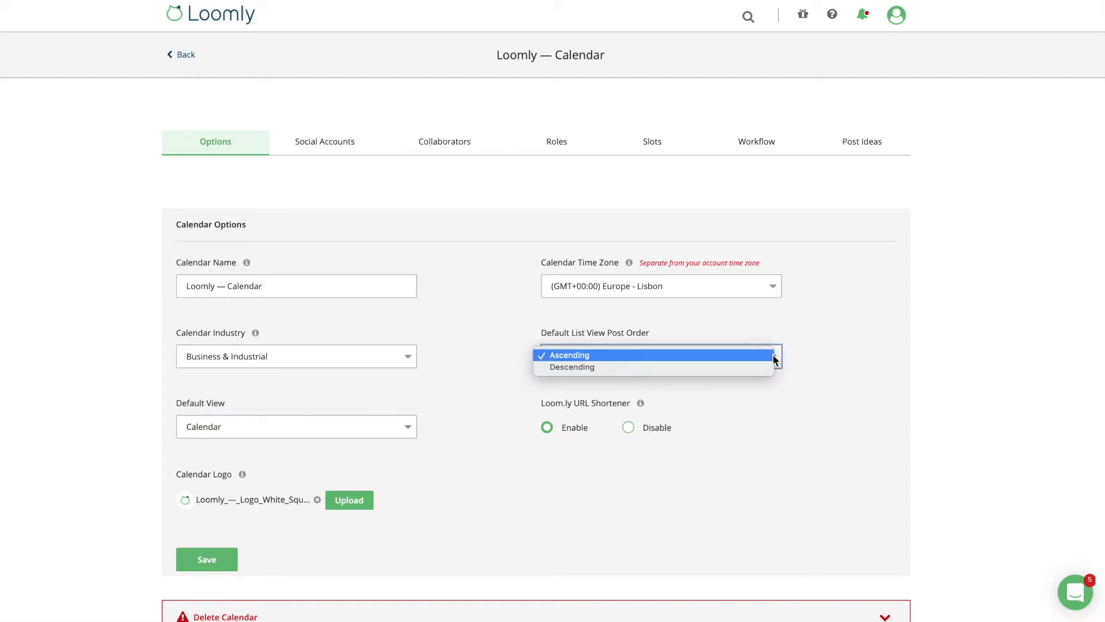
left_click(569, 354)
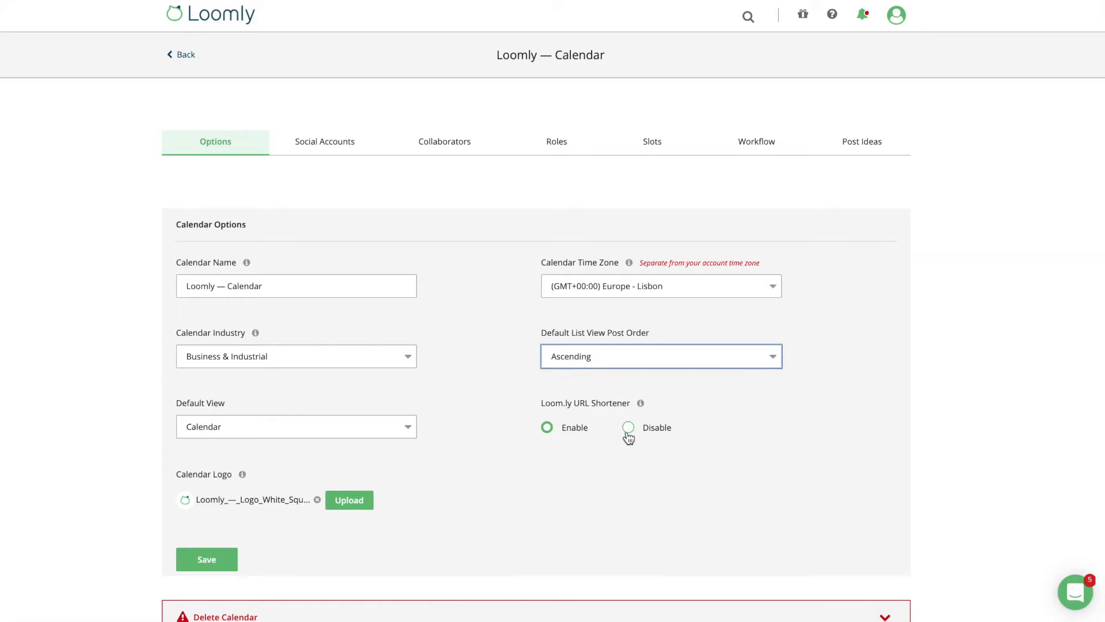
- Browse the Roles, Slots and Workflow settings, including assignment triggers and state guards
left_click(555, 141)
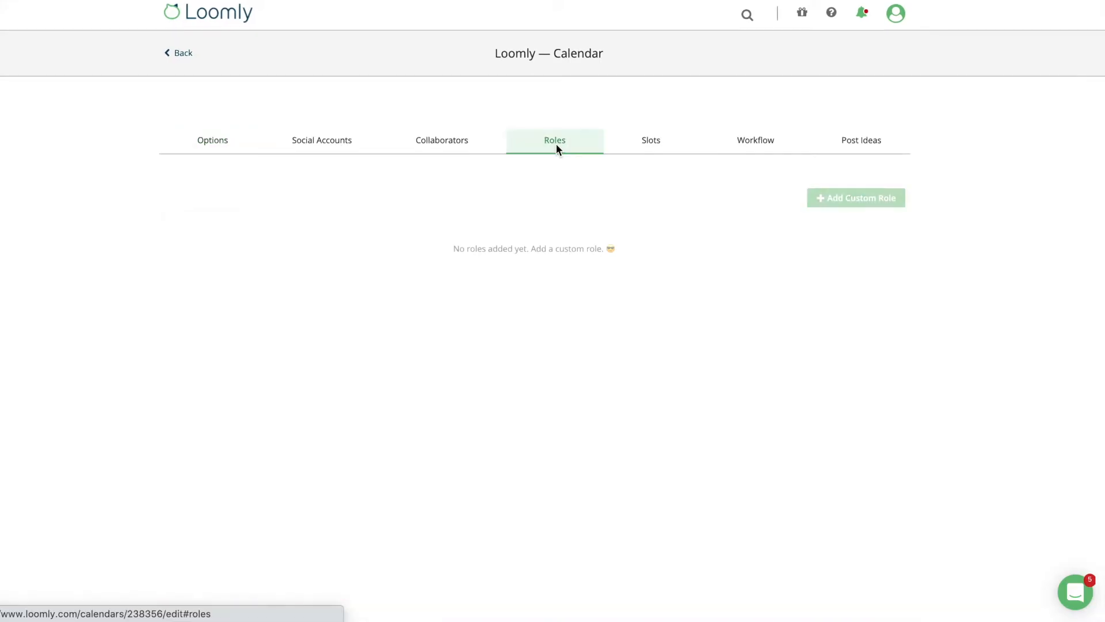
left_click(855, 197)
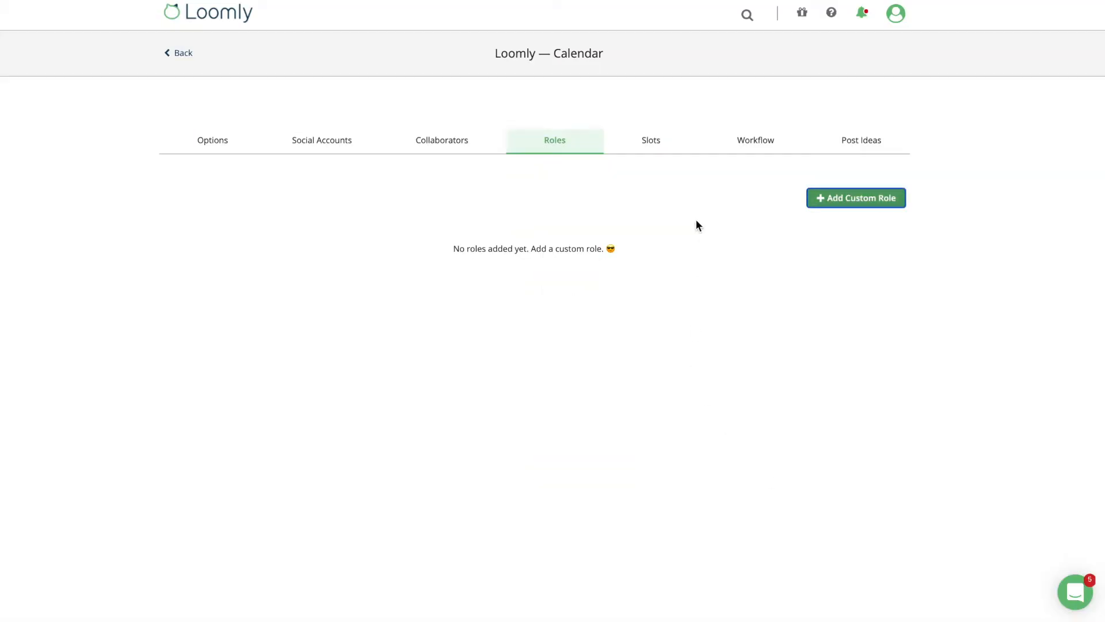
left_click(649, 139)
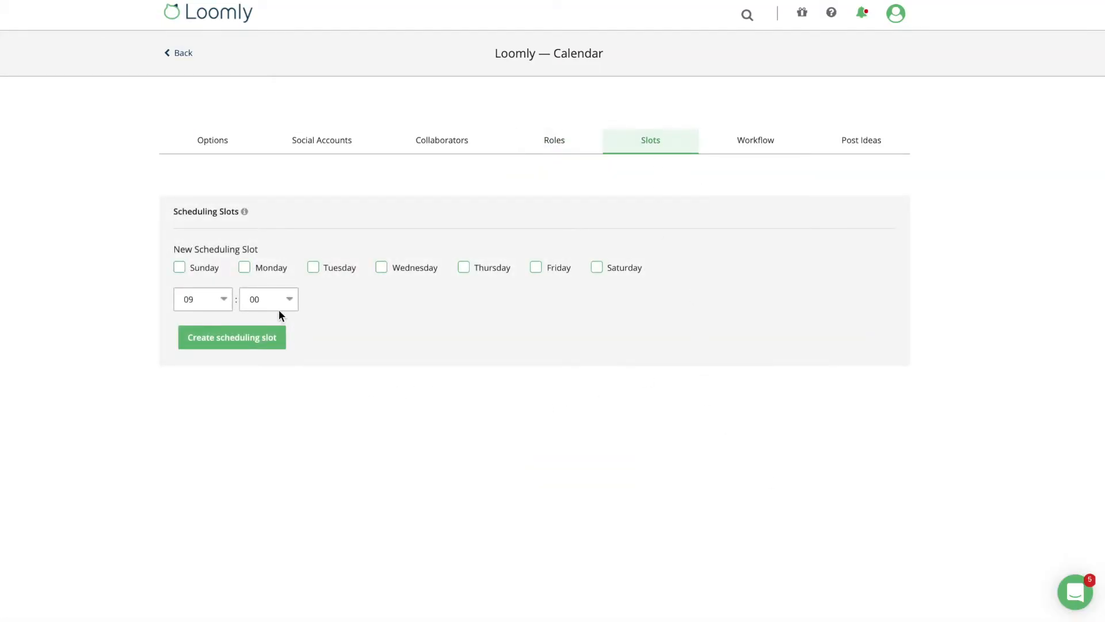
left_click(231, 336)
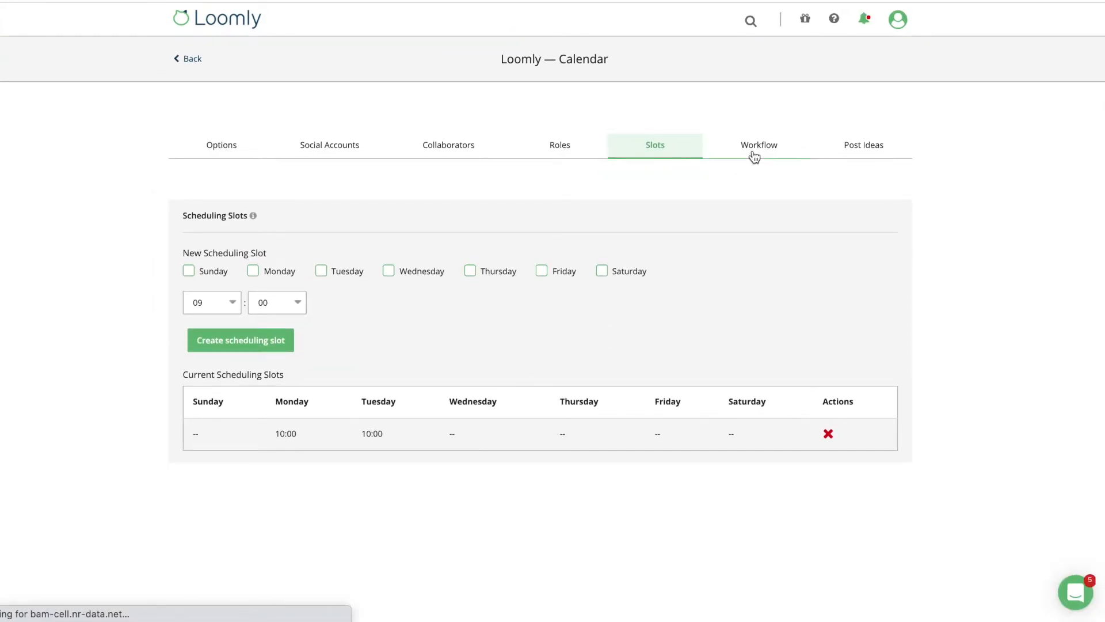
left_click(758, 144)
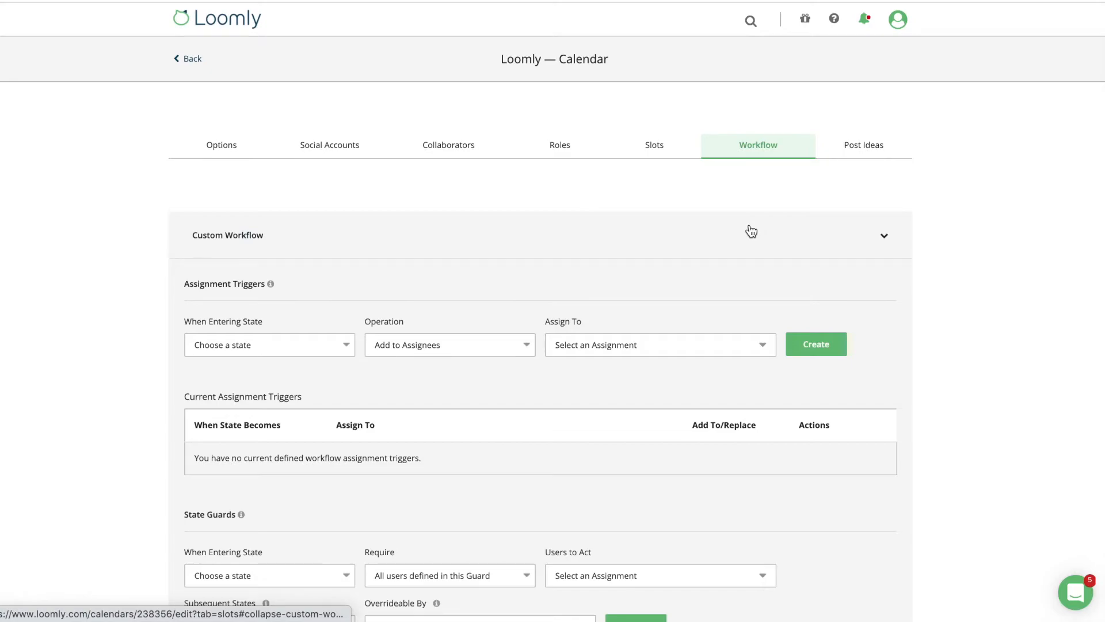
mouse_move(758, 265)
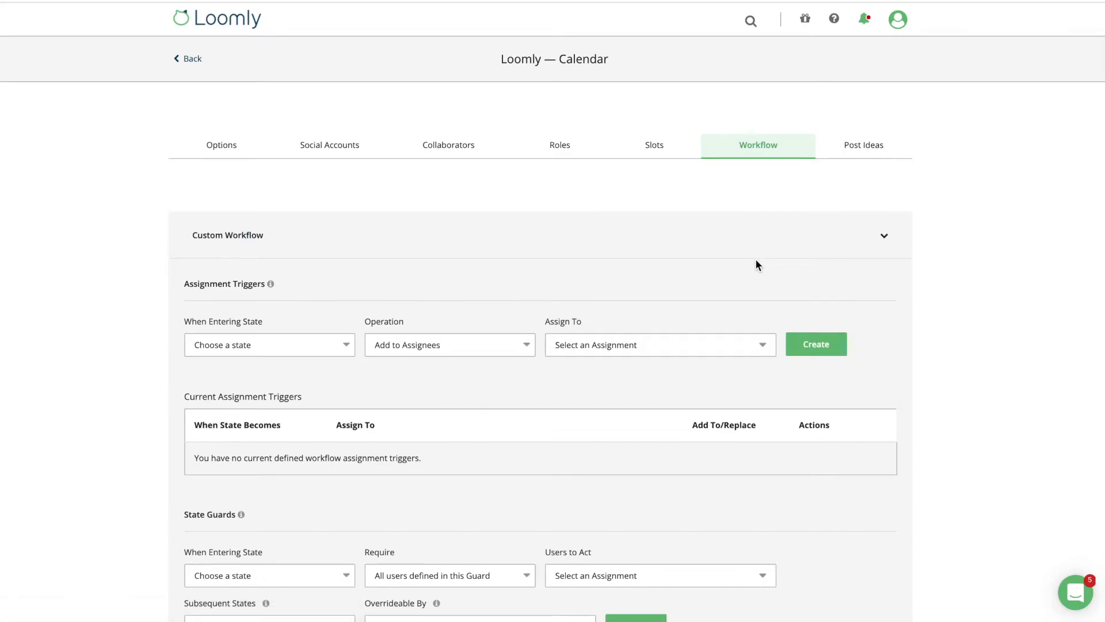
scroll("down", 3)
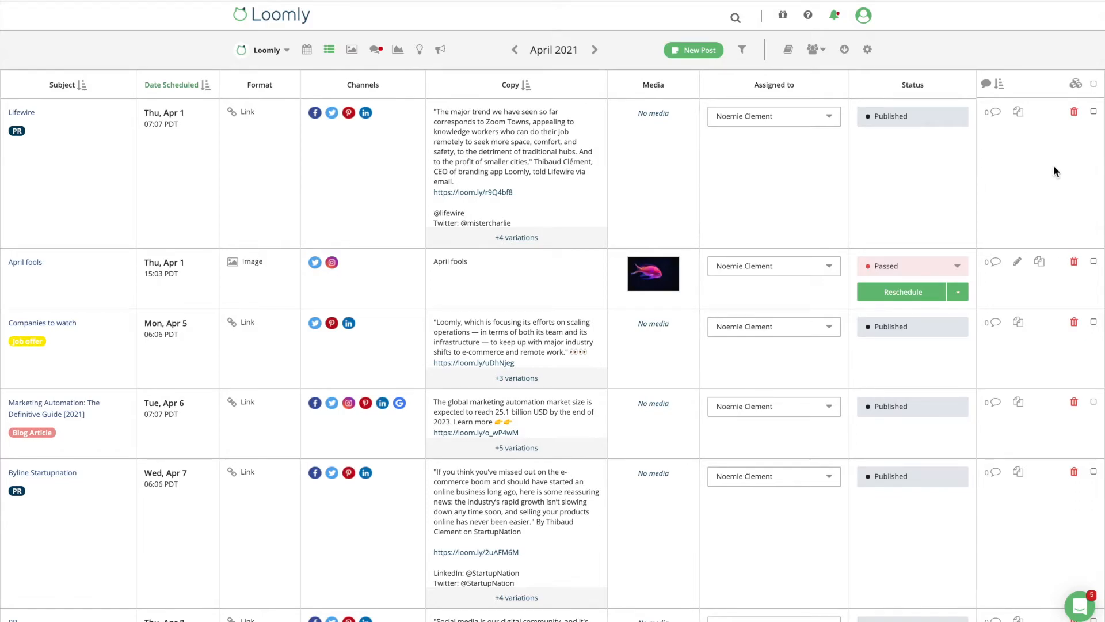
- Approve the Tax Day (US) post in the April 2021 list and open it
scroll("down", 3)
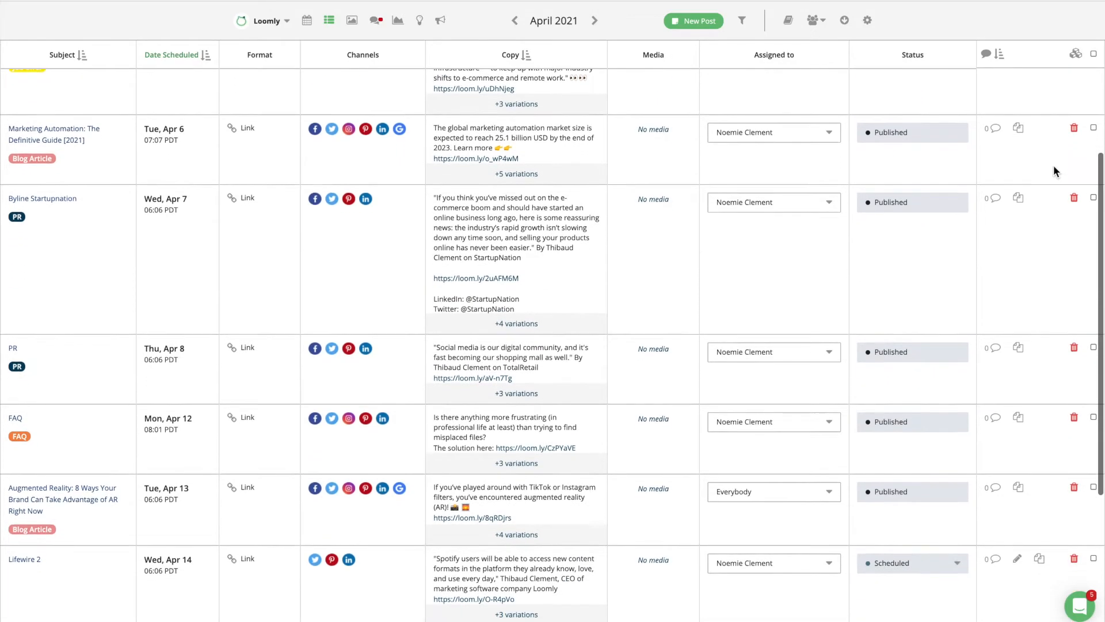
scroll("down", 3)
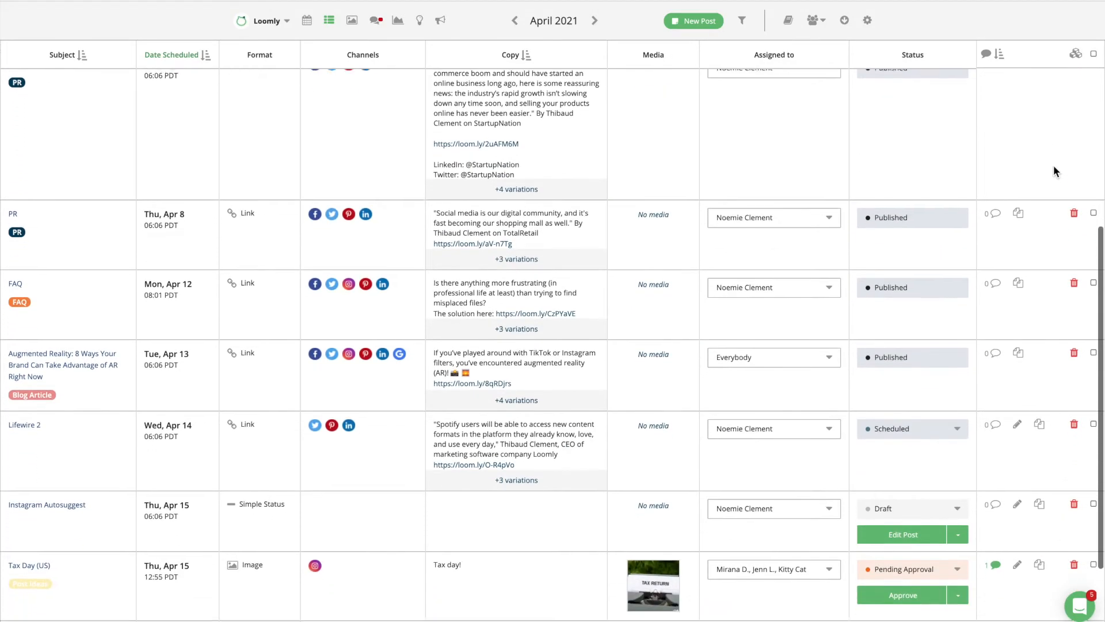
scroll("down", 3)
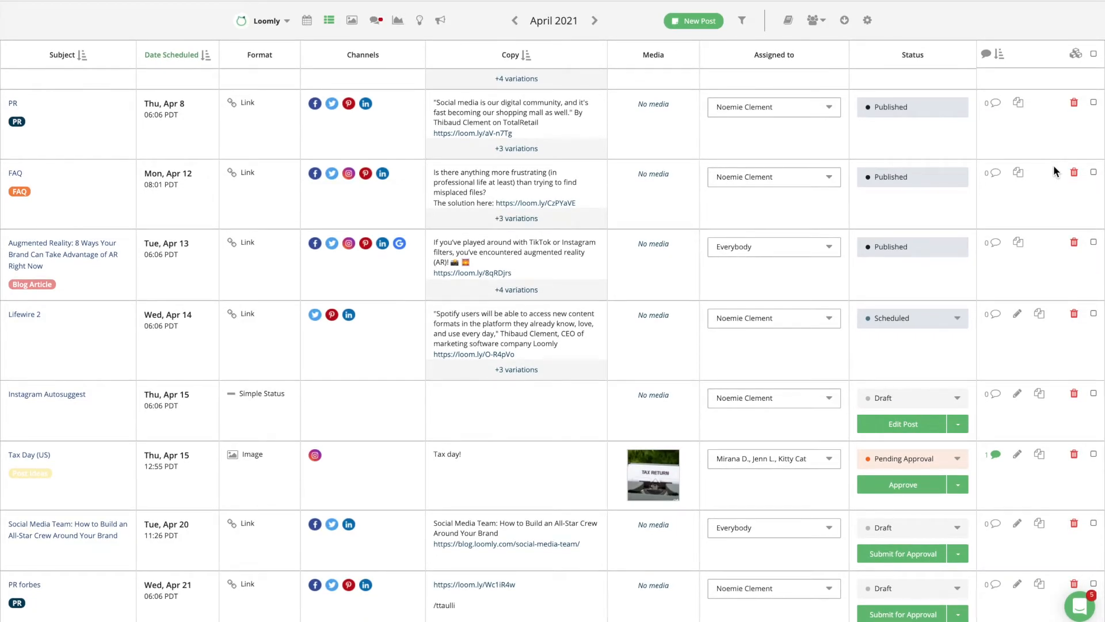
left_click(992, 453)
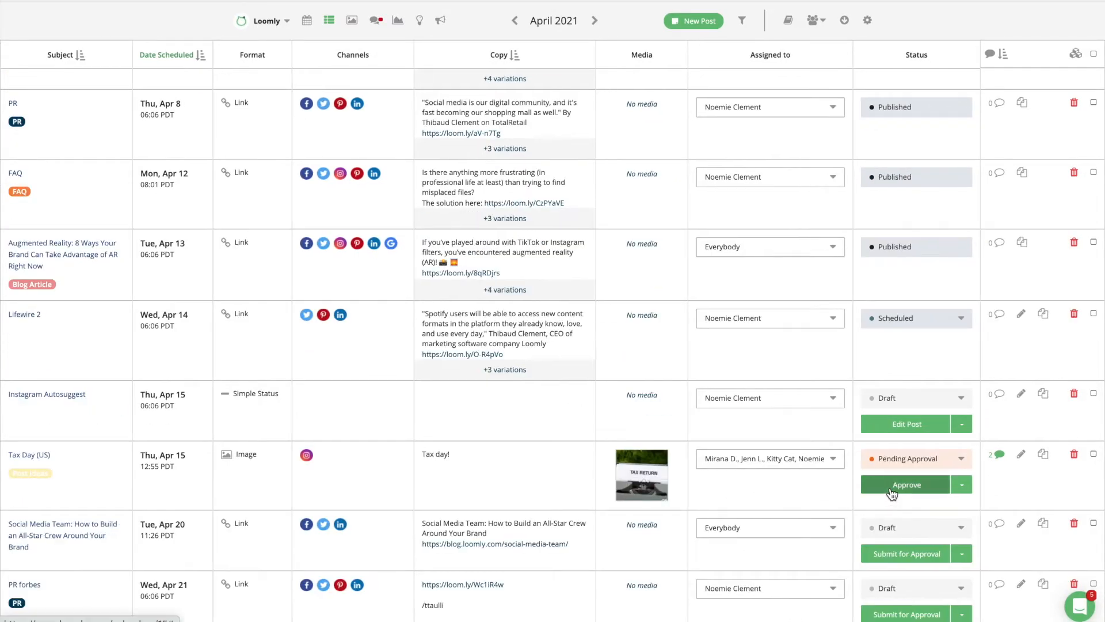
left_click(906, 485)
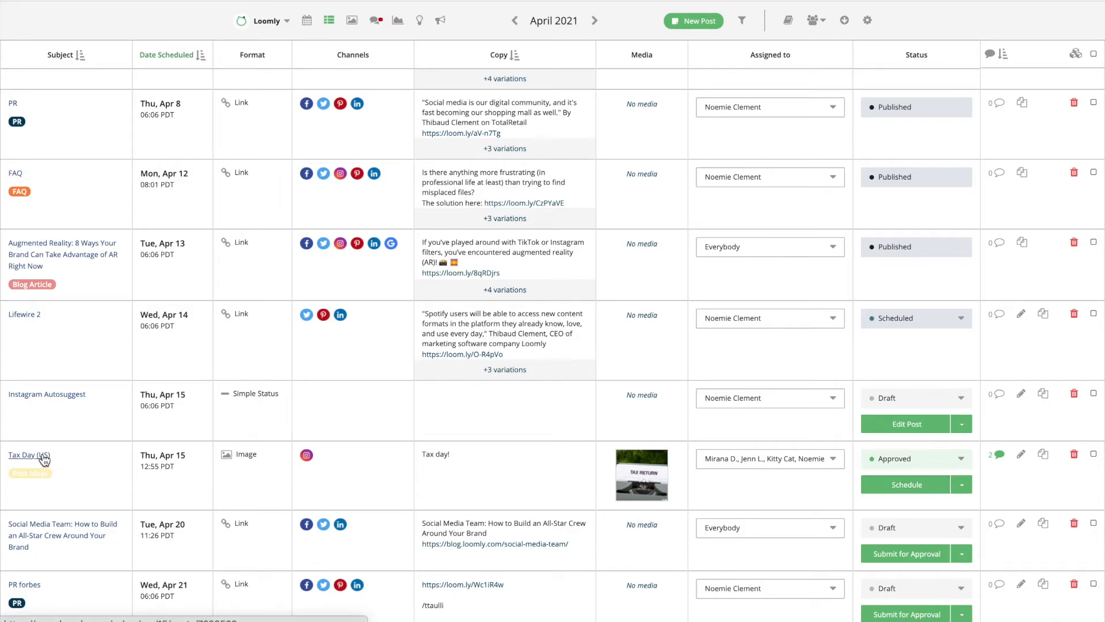
left_click(24, 455)
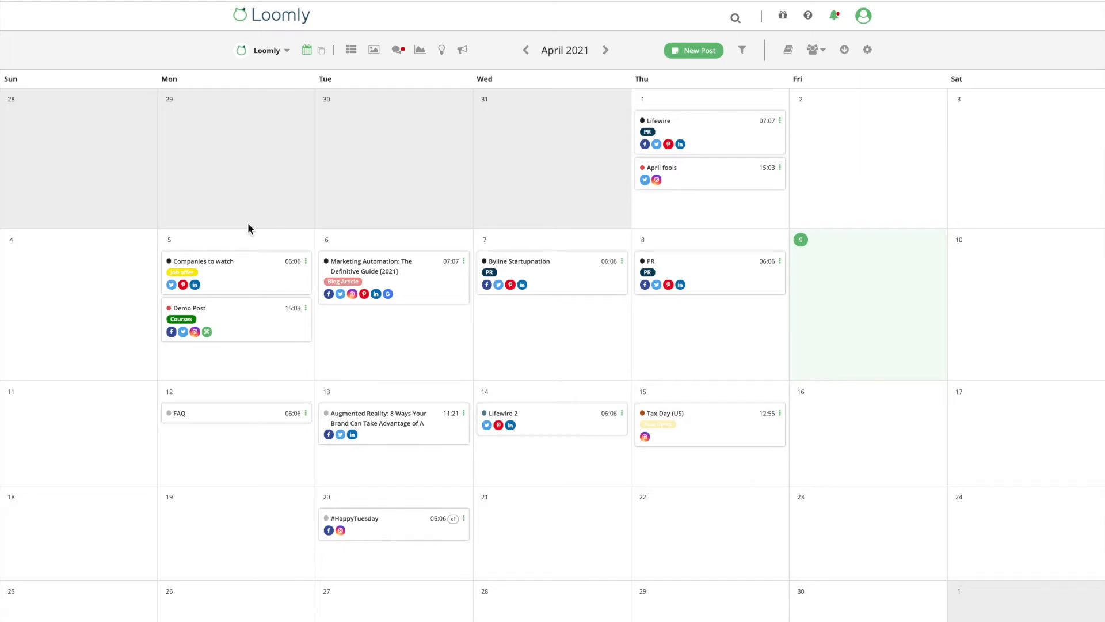
mouse_move(378, 534)
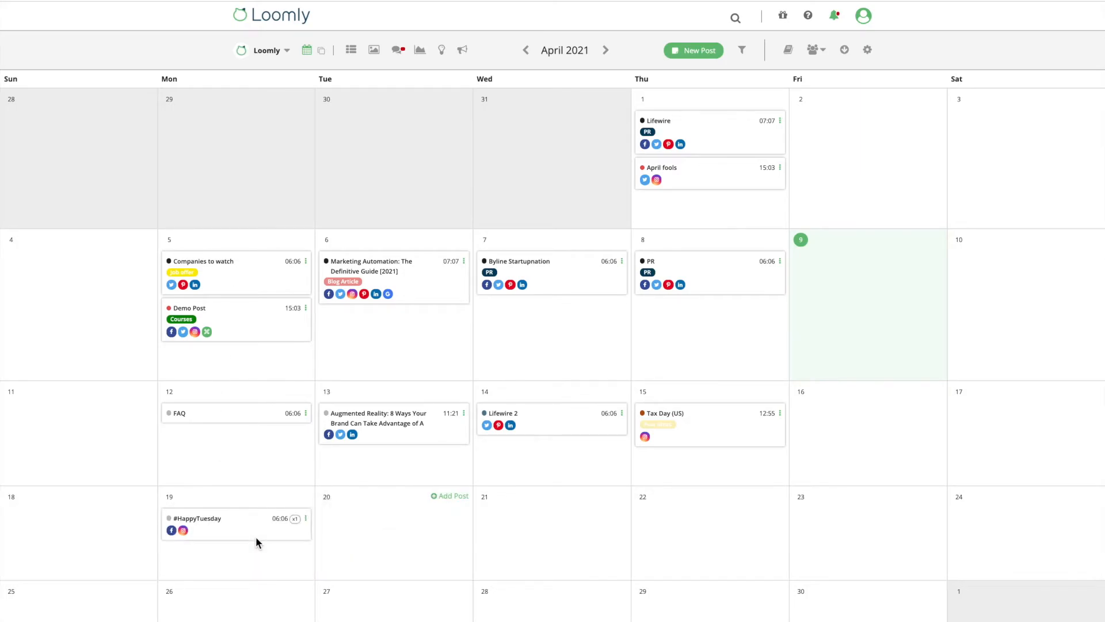
mouse_move(322, 50)
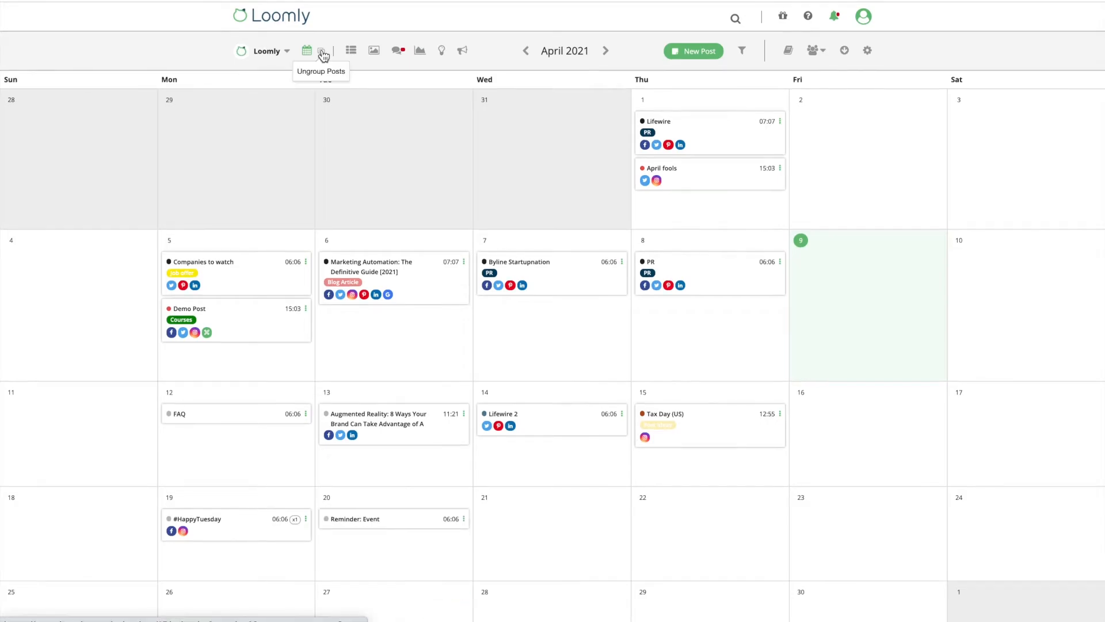
- Toggle Ungroup Posts so #HappyTuesday posts show as separate entries
left_click(321, 50)
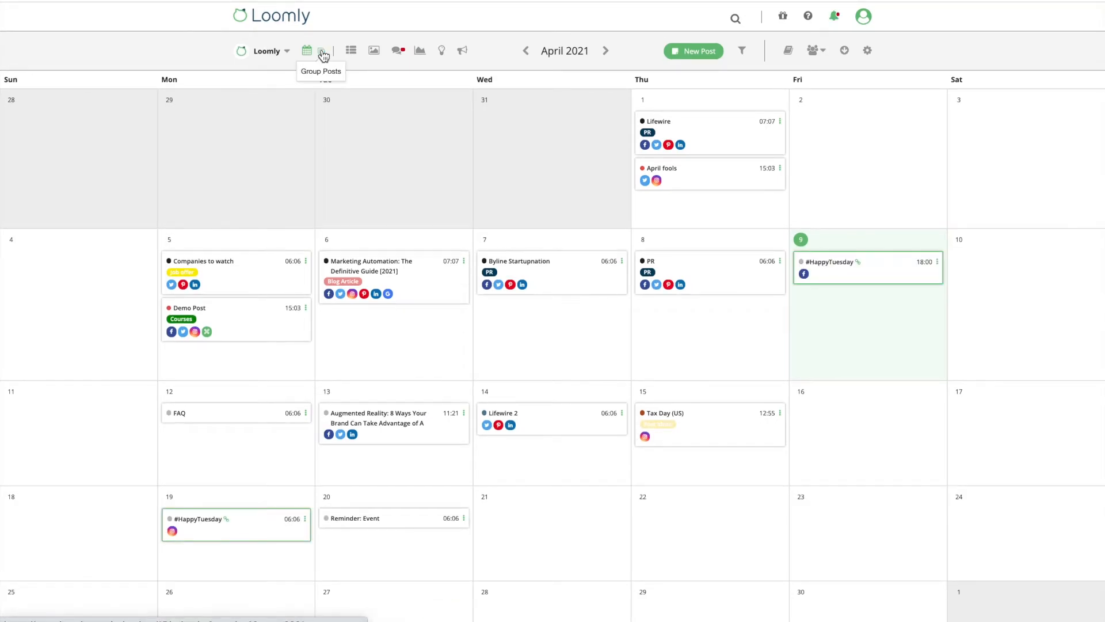
left_click(323, 50)
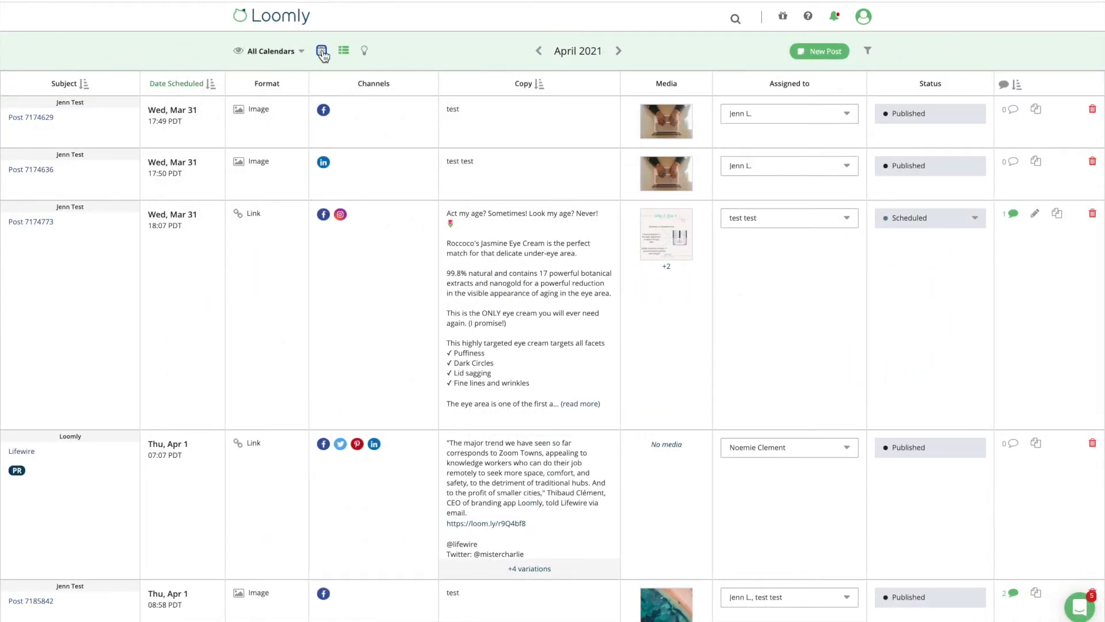
- Show April 2021 posts from all calendars in the month grid, labelled by calendar
left_click(321, 50)
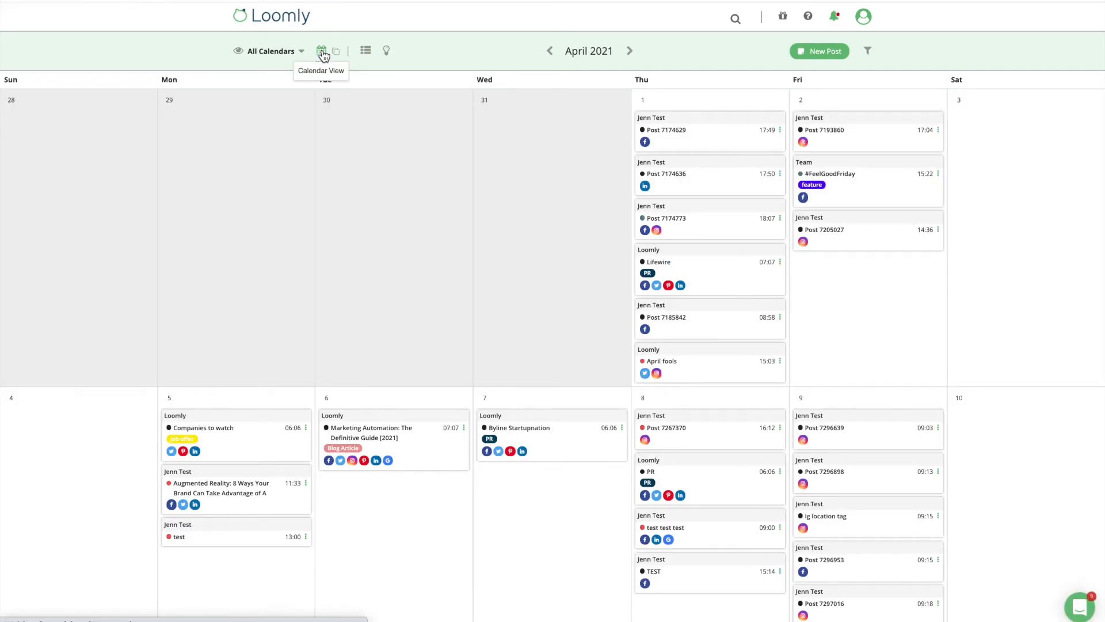
mouse_move(356, 90)
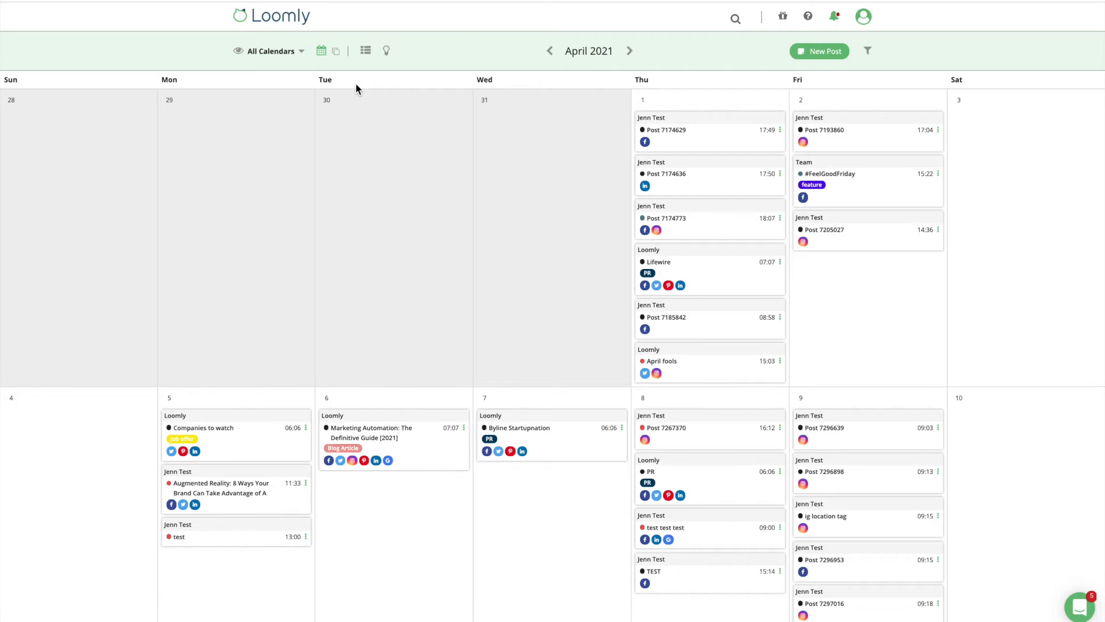
- Add a weekly recurring 'Custom Post Idea' on April 14 in the post ideas calendar
left_click(420, 50)
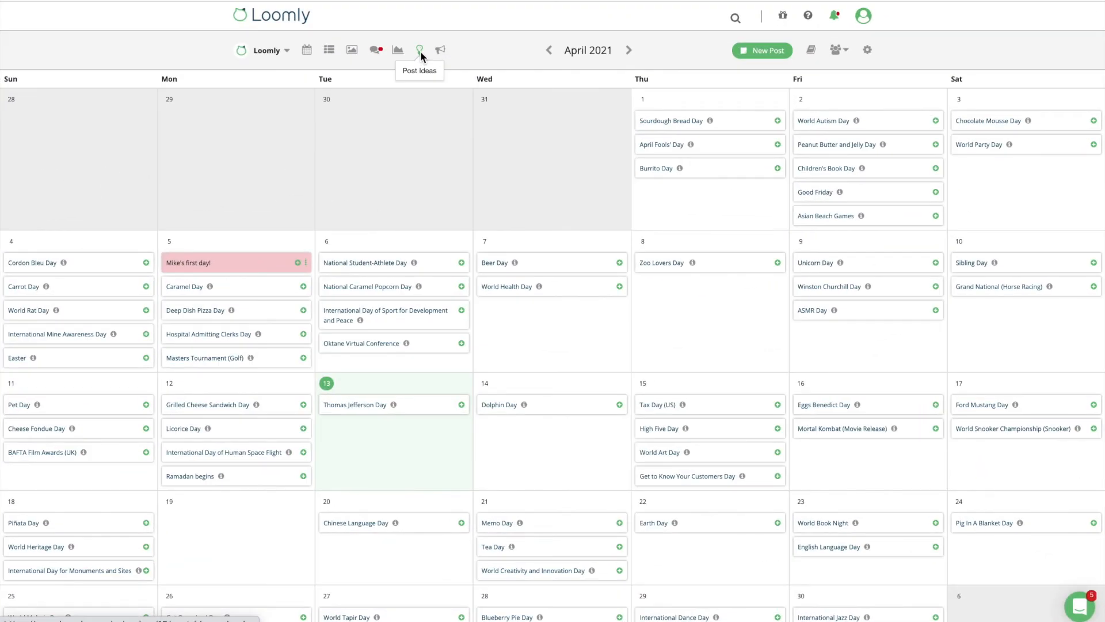
mouse_move(490, 206)
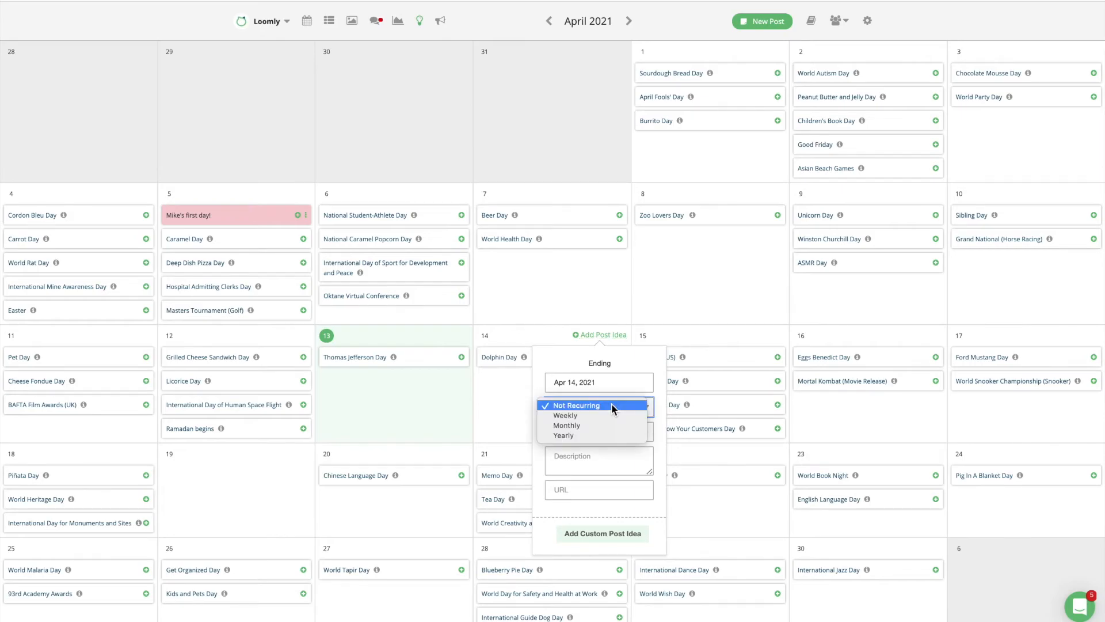
left_click(564, 415)
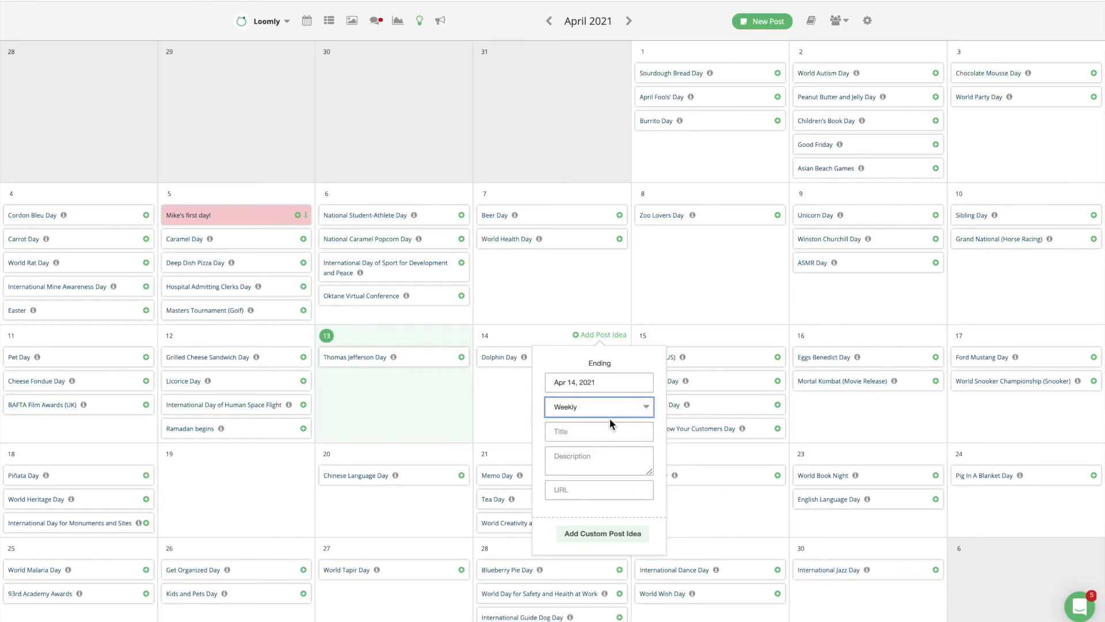
type("Custom Post Idea")
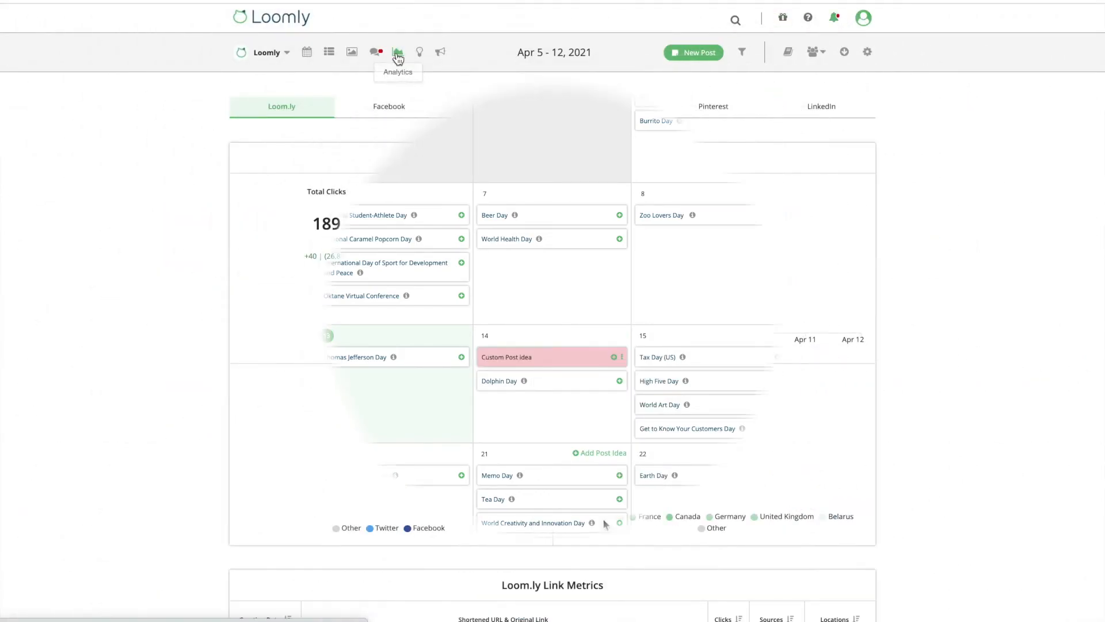
- Review Facebook analytics for Apr 5–12, 2021, from account overview to post metrics
left_click(398, 52)
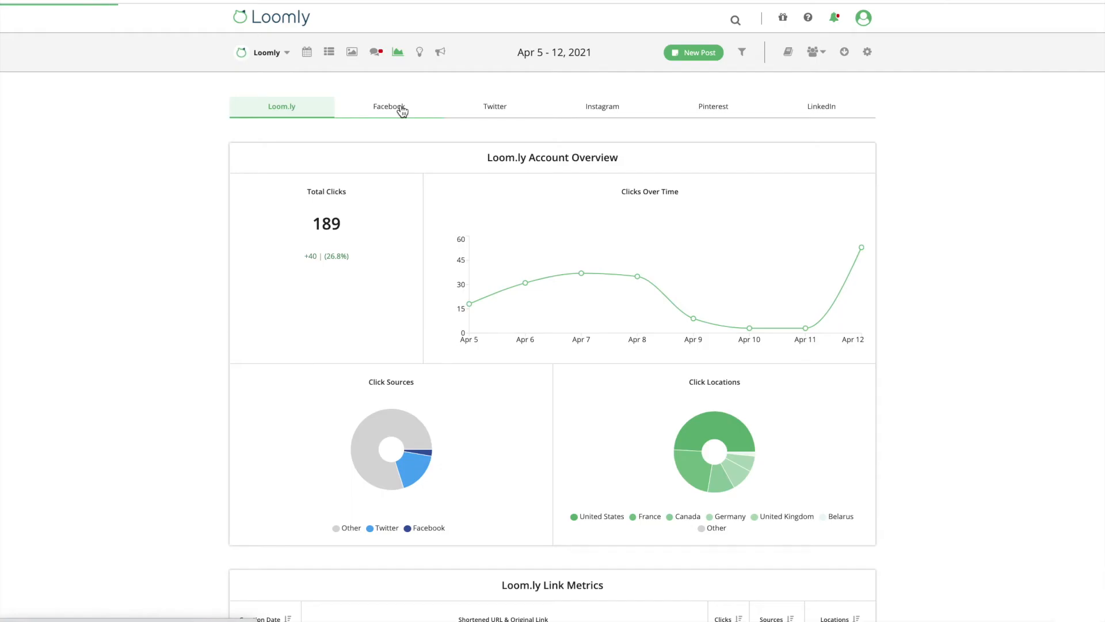
left_click(388, 106)
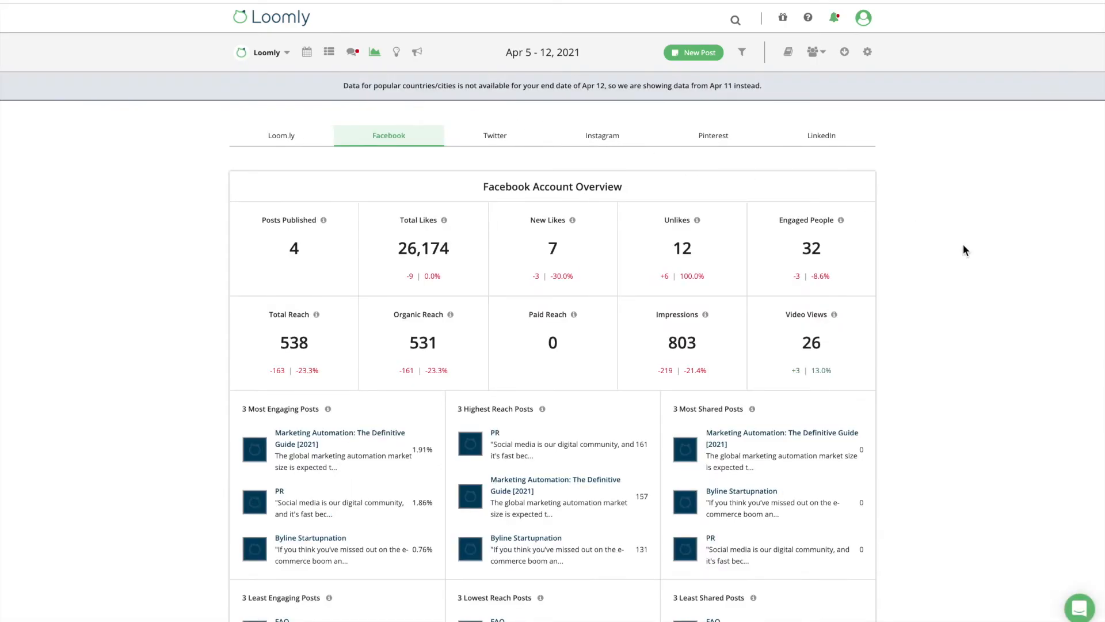
scroll("down", 3)
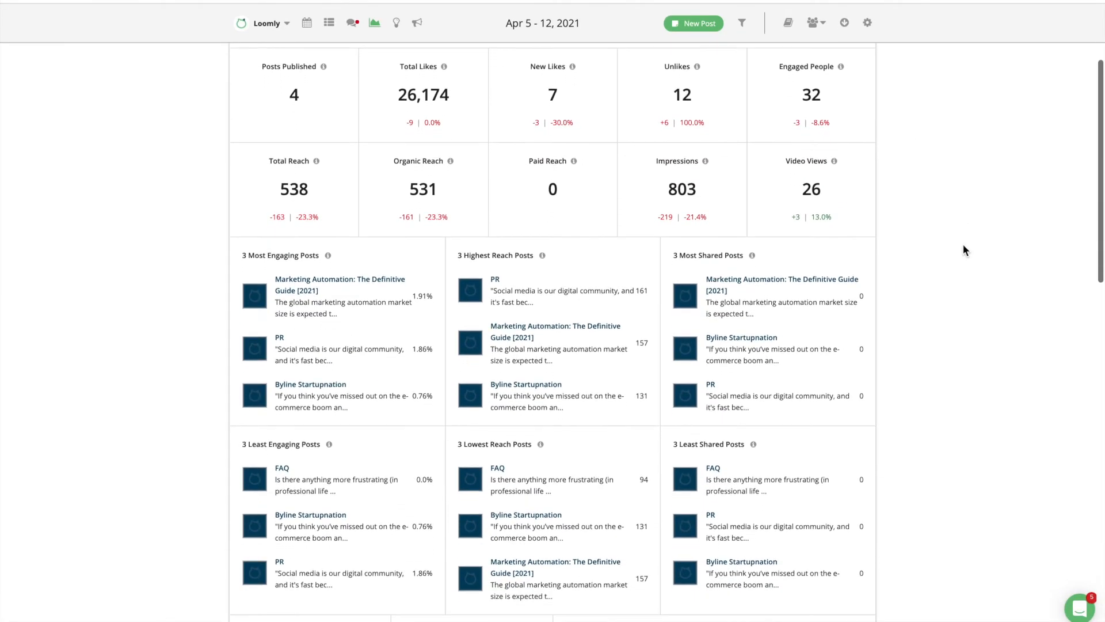
scroll("down", 3)
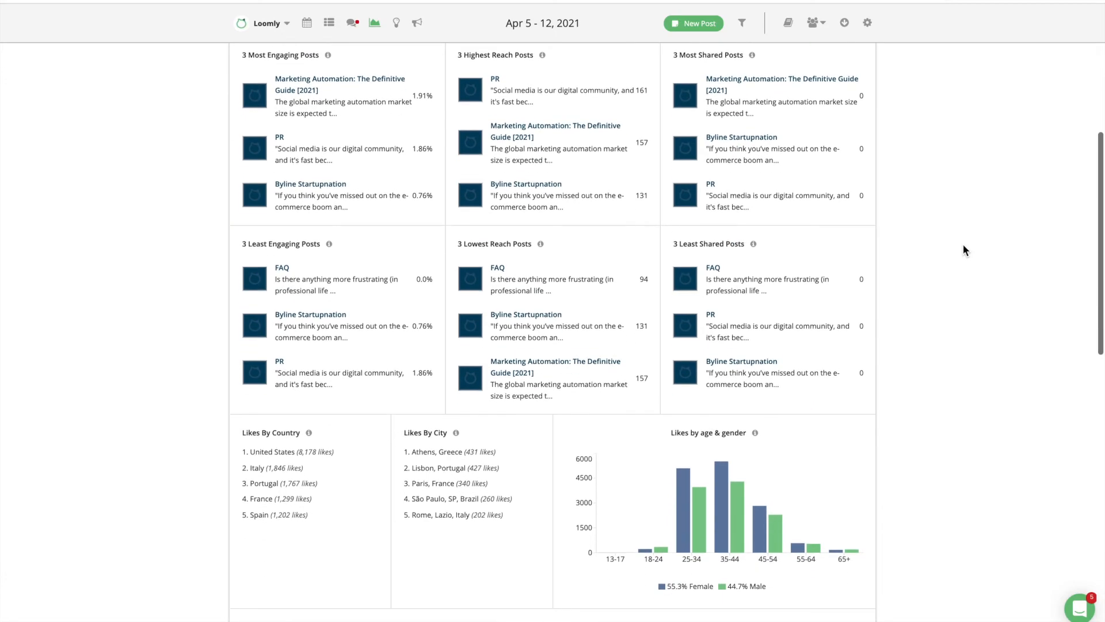
scroll("down", 3)
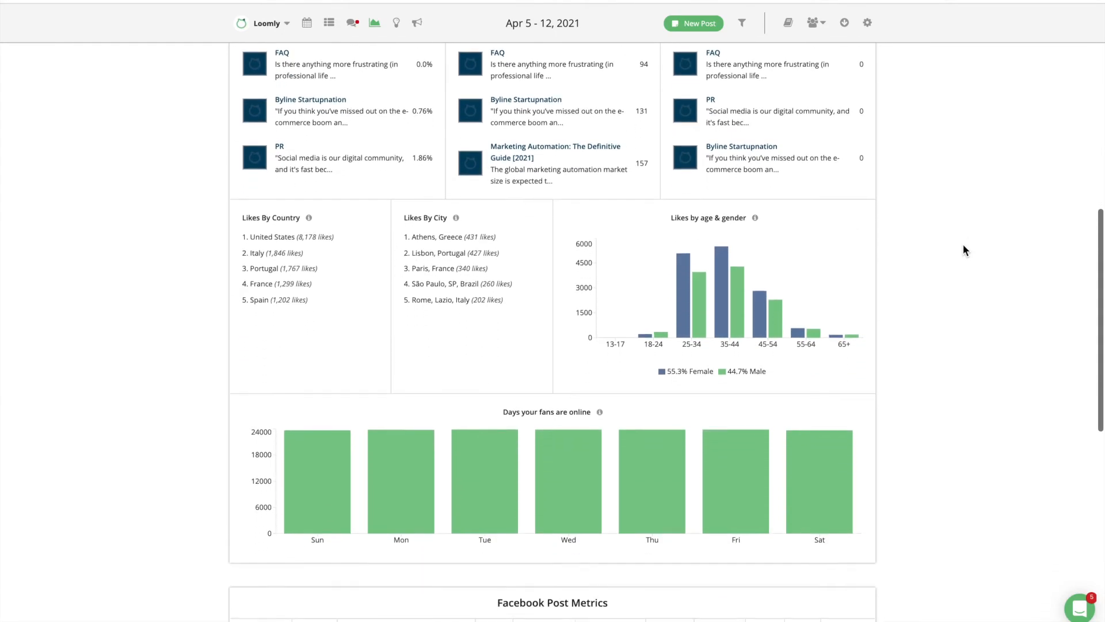
scroll("down", 3)
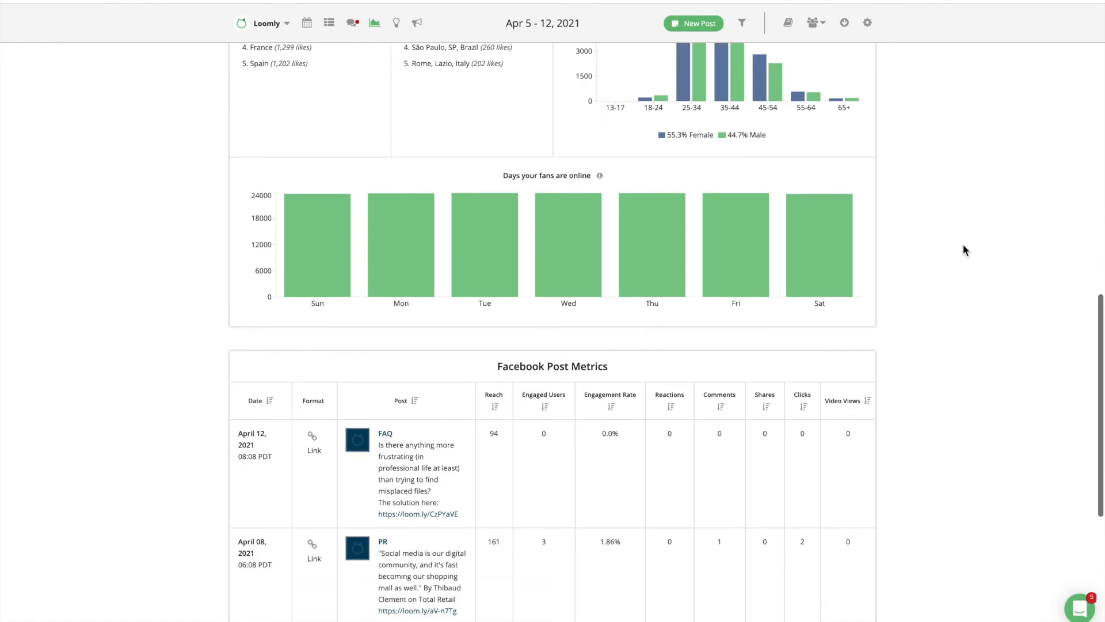
scroll("down", 3)
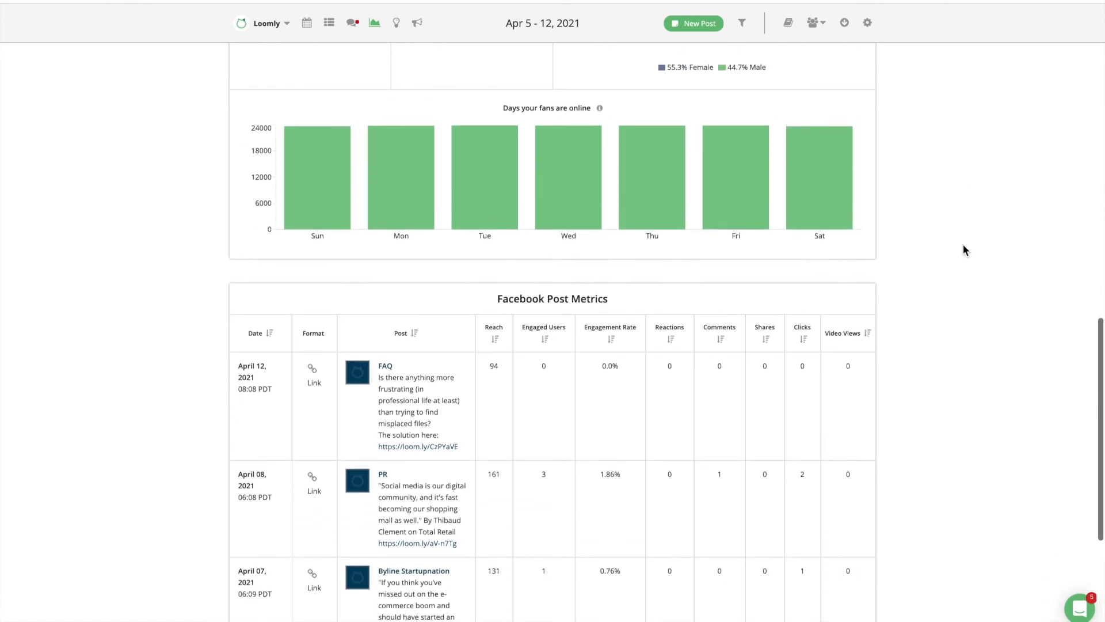
scroll("up", 3)
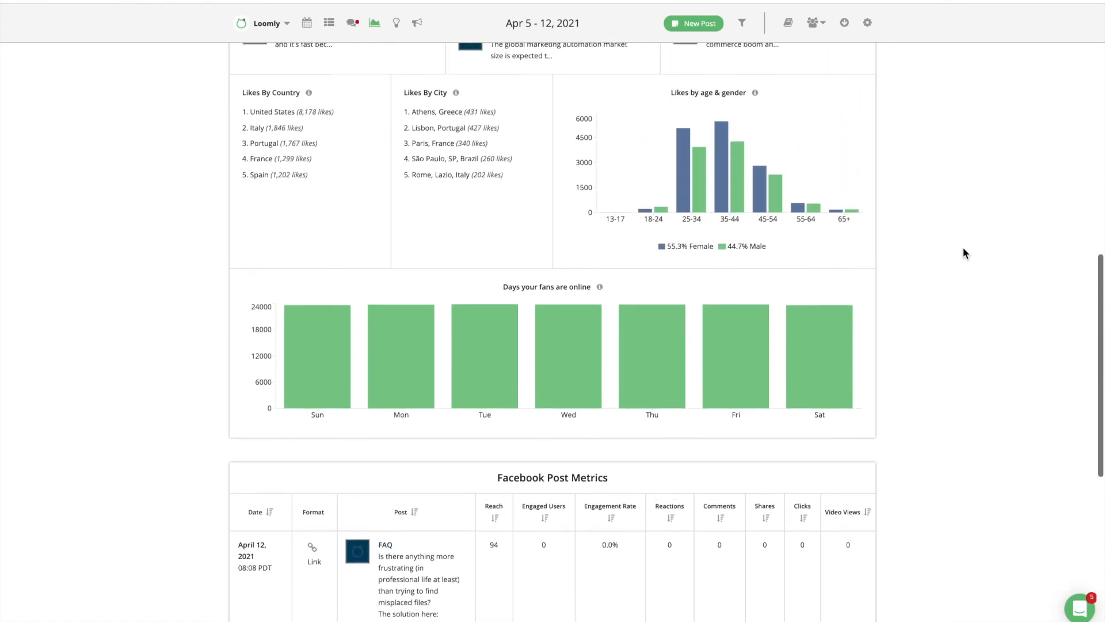
scroll("up", 3)
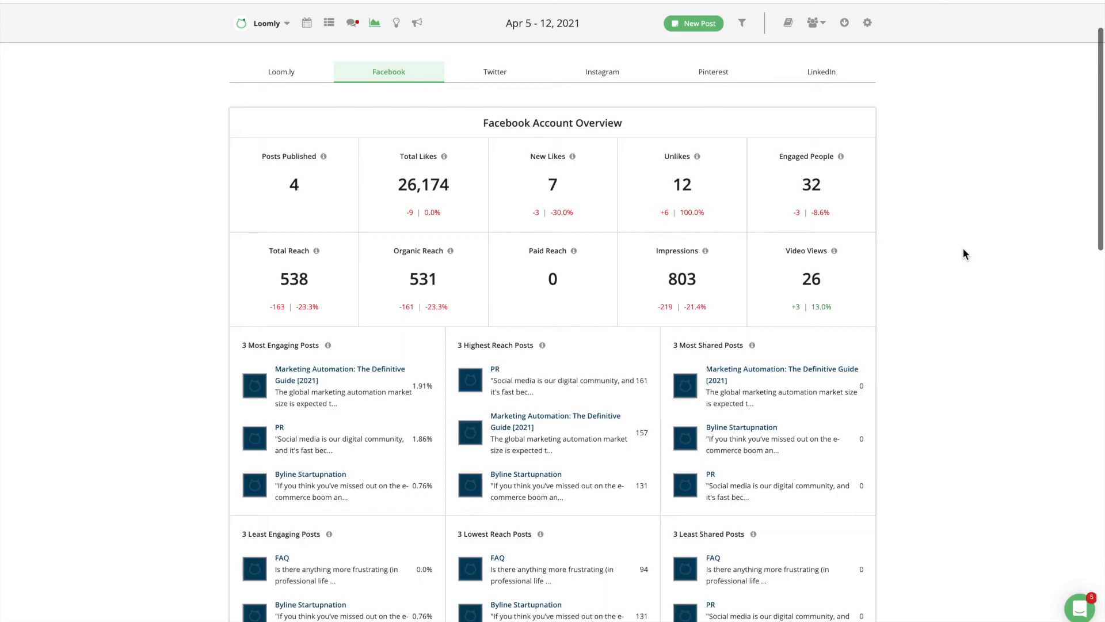
mouse_move(753, 34)
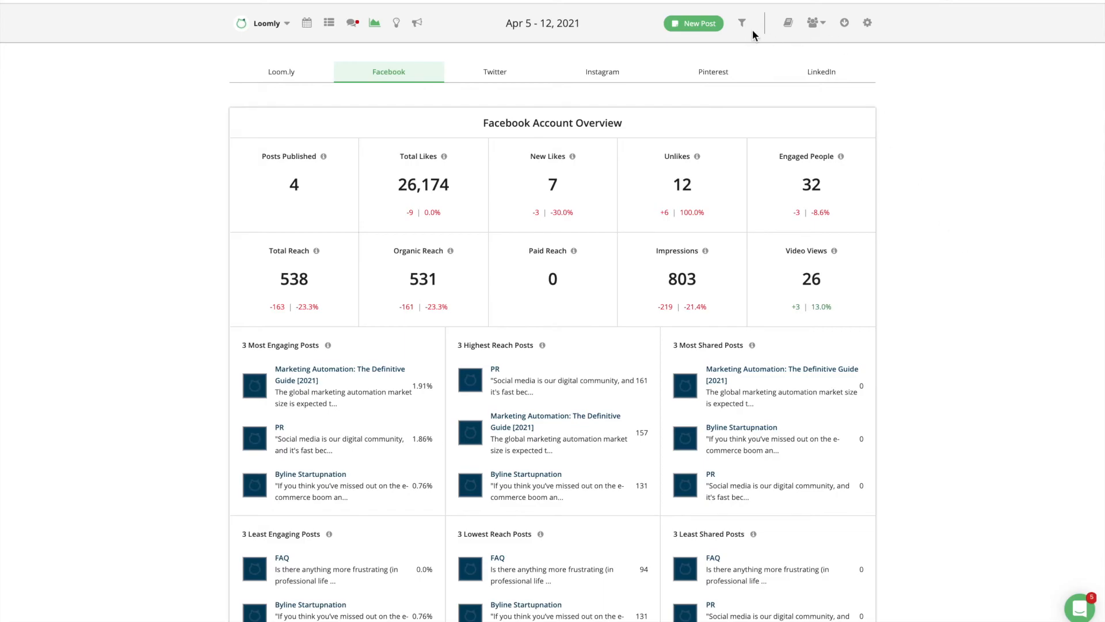
- Open the date range and comparison filter and list its label choices
left_click(740, 22)
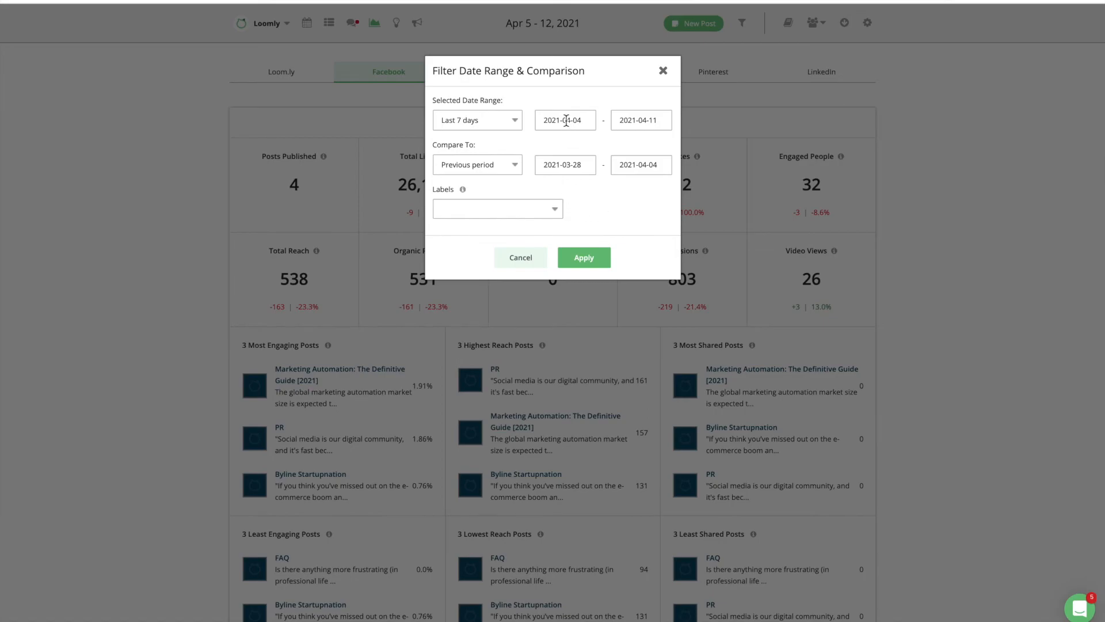
left_click(496, 209)
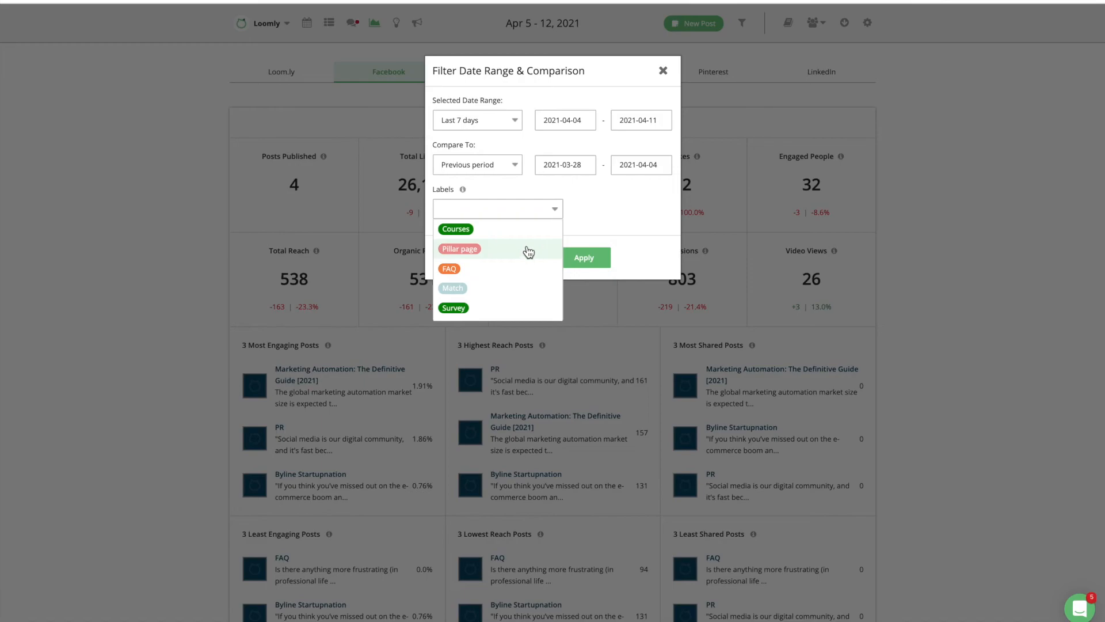
mouse_move(528, 252)
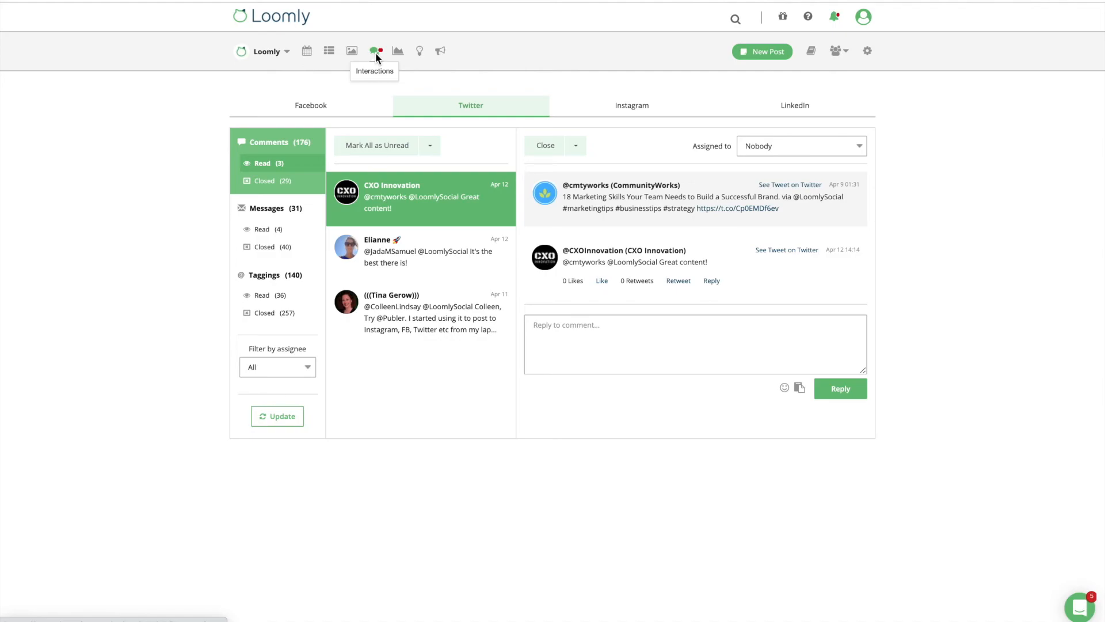
mouse_move(320, 122)
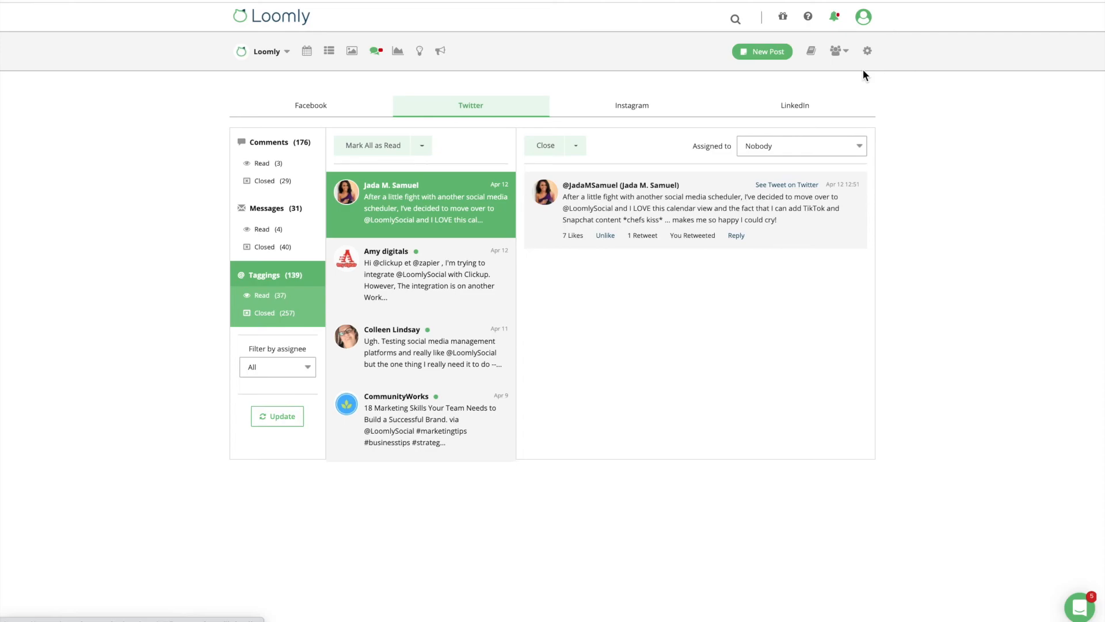
mouse_move(863, 139)
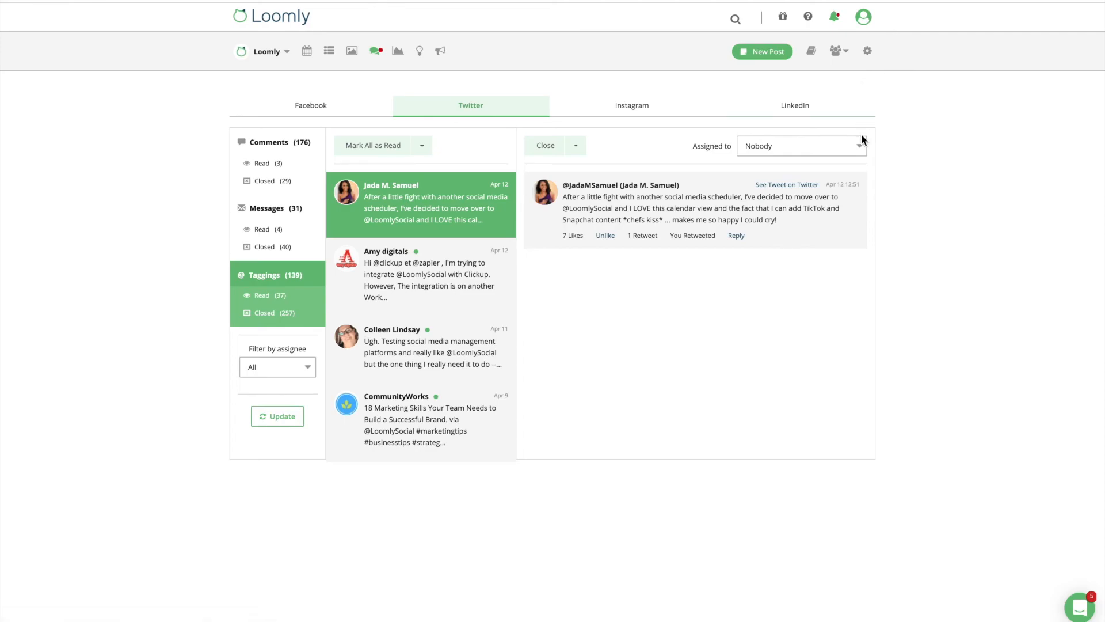
- Review Twitter taggings and assignees, then Facebook interactions and the saved replies manager
left_click(575, 146)
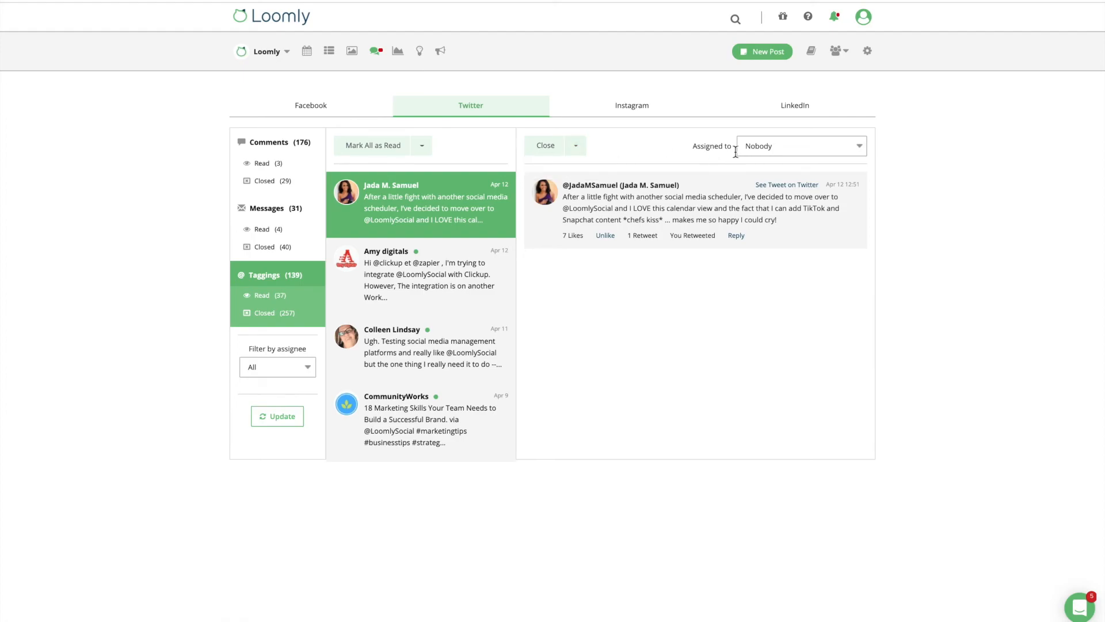
left_click(800, 146)
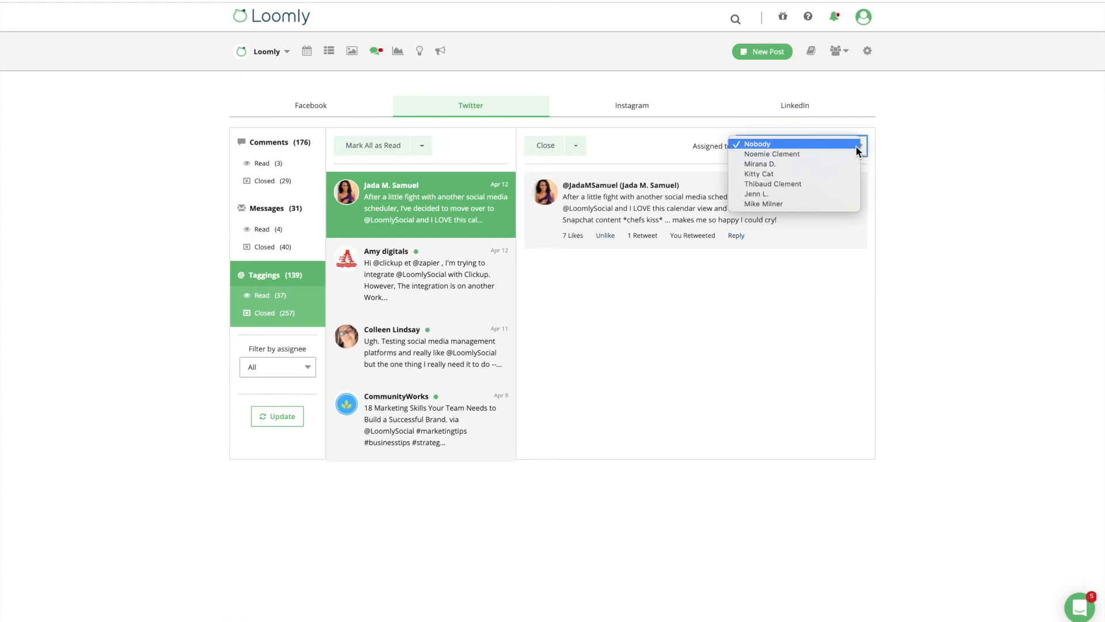
left_click(310, 104)
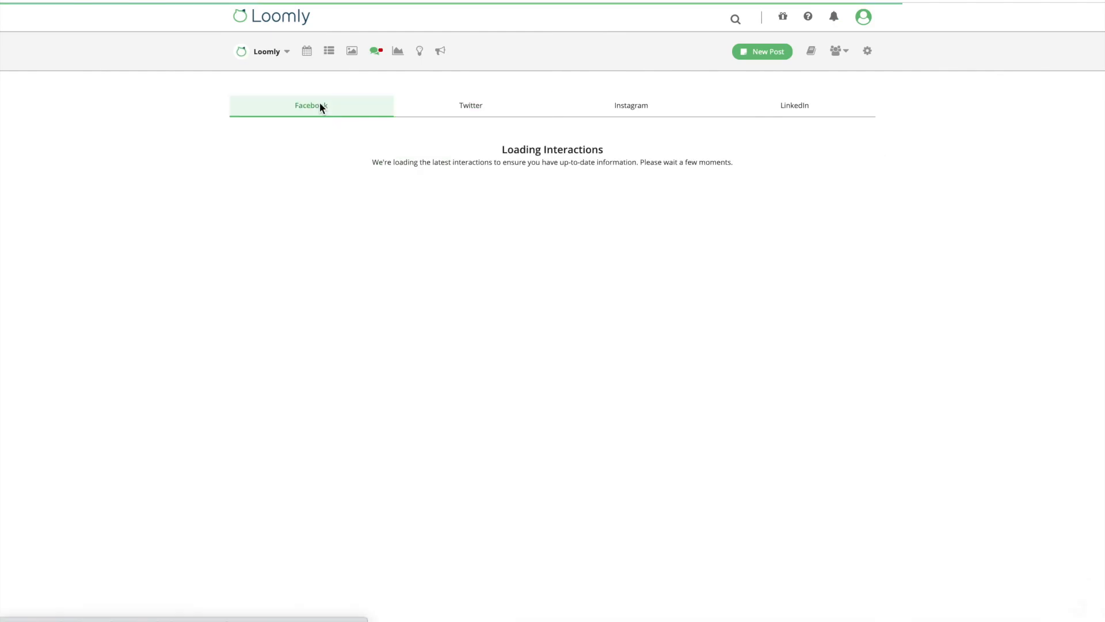
left_click(799, 393)
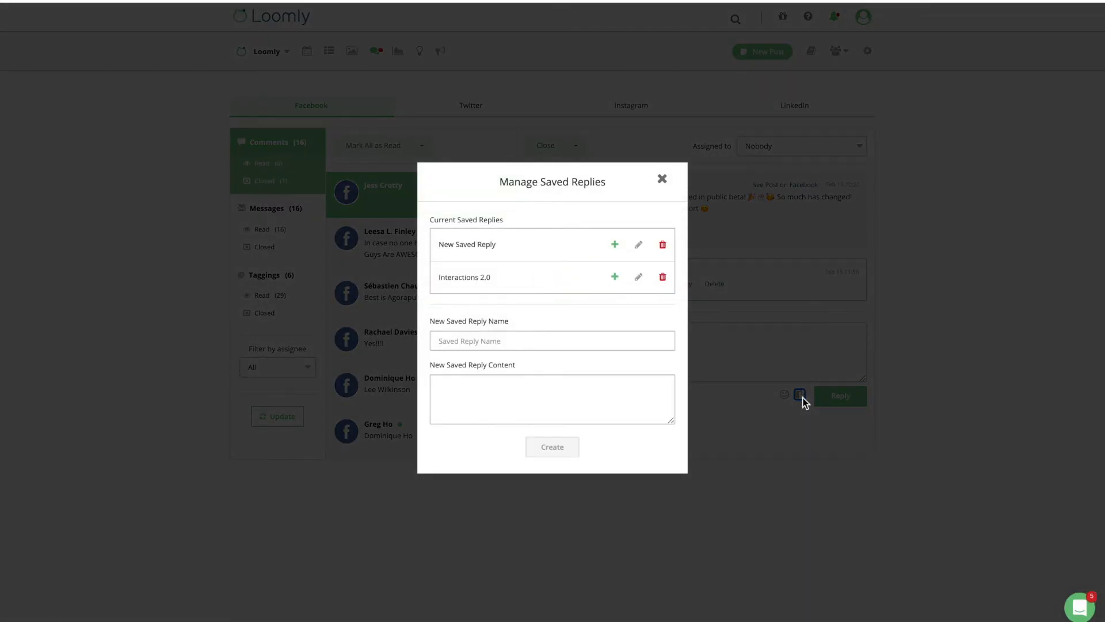
left_click(661, 179)
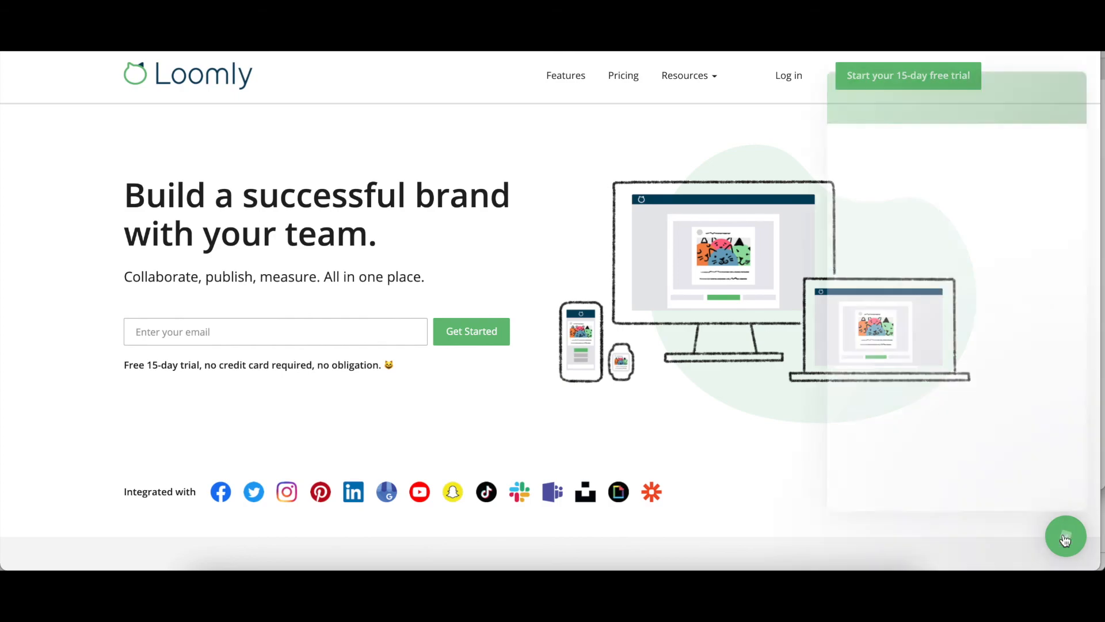
- Start a new support chat message and type 'Hi!'
left_click(1065, 536)
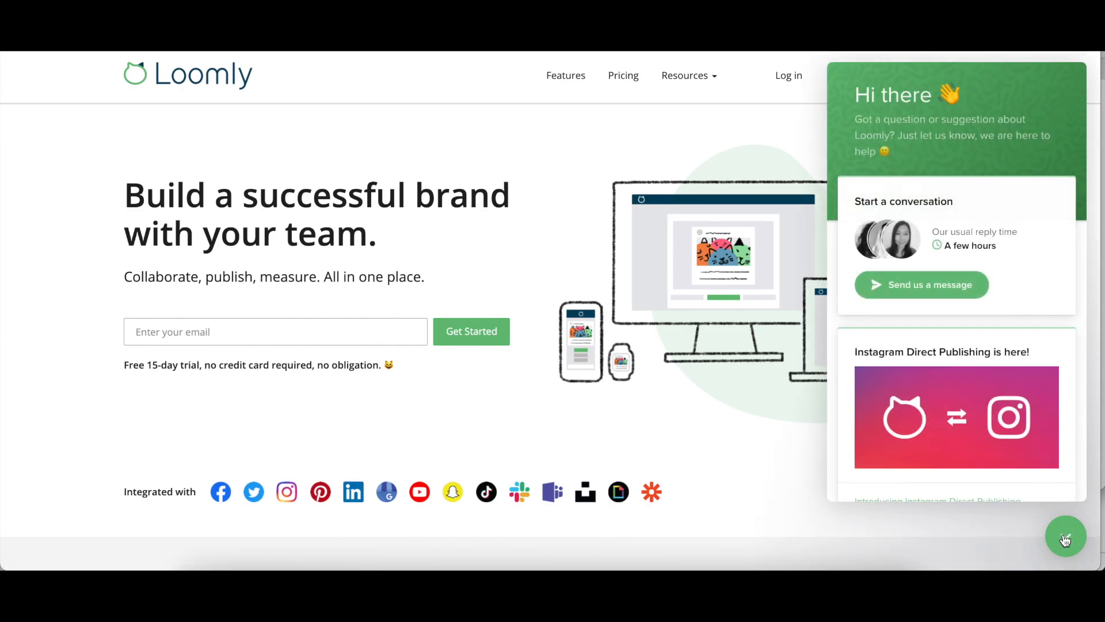
left_click(921, 284)
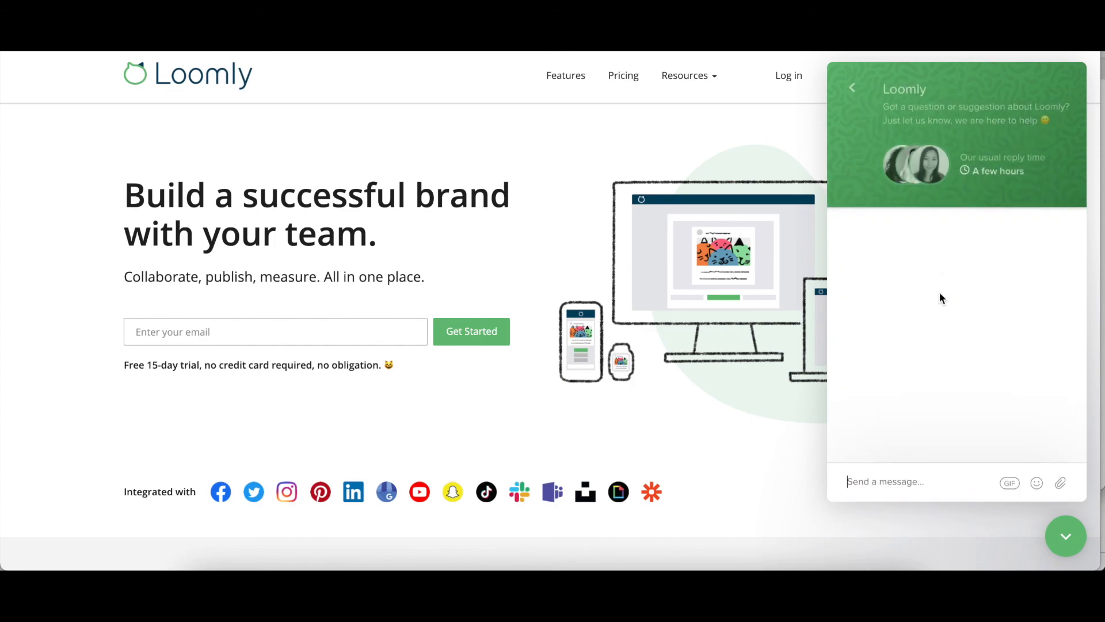
type("Hi!")
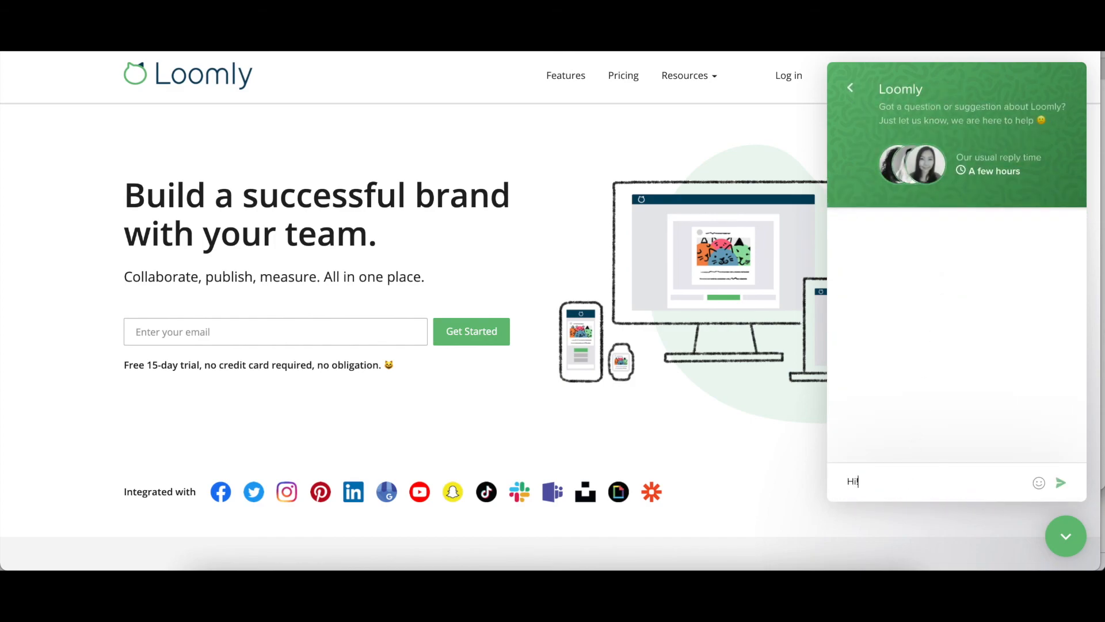